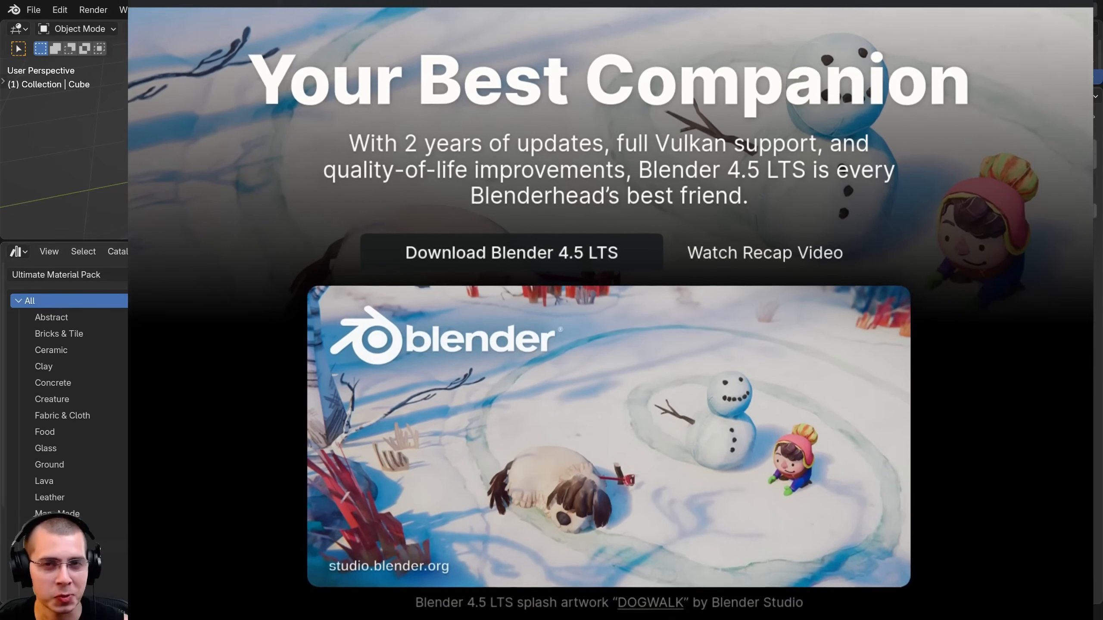
# Step: Switch the material asset browser's display mode to Horizontal List
pyautogui.scroll(-3)
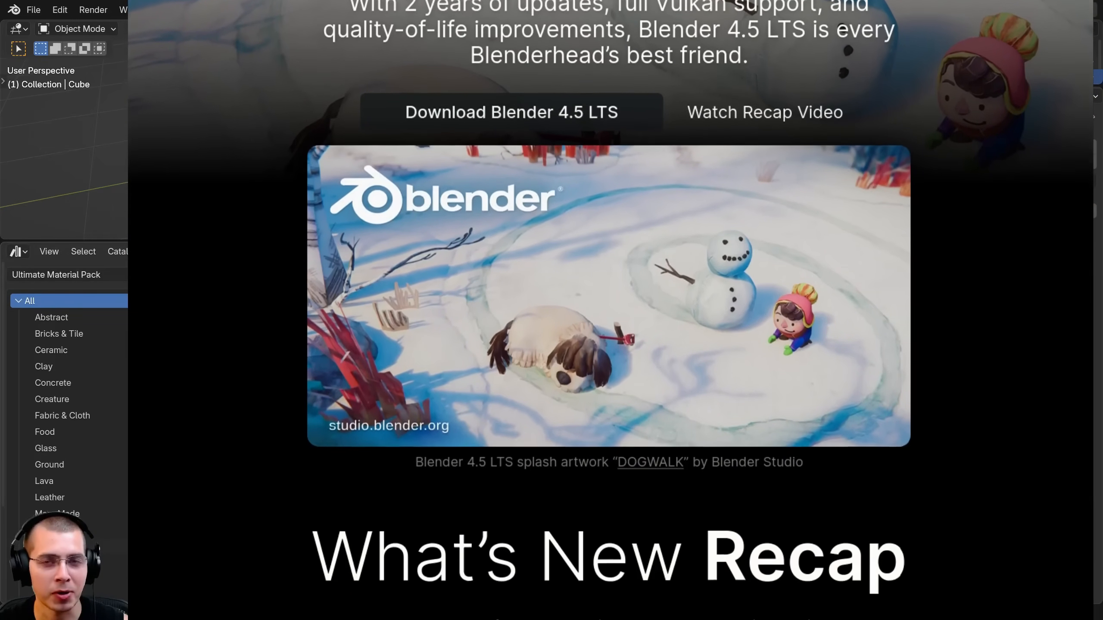
pyautogui.scroll(-3)
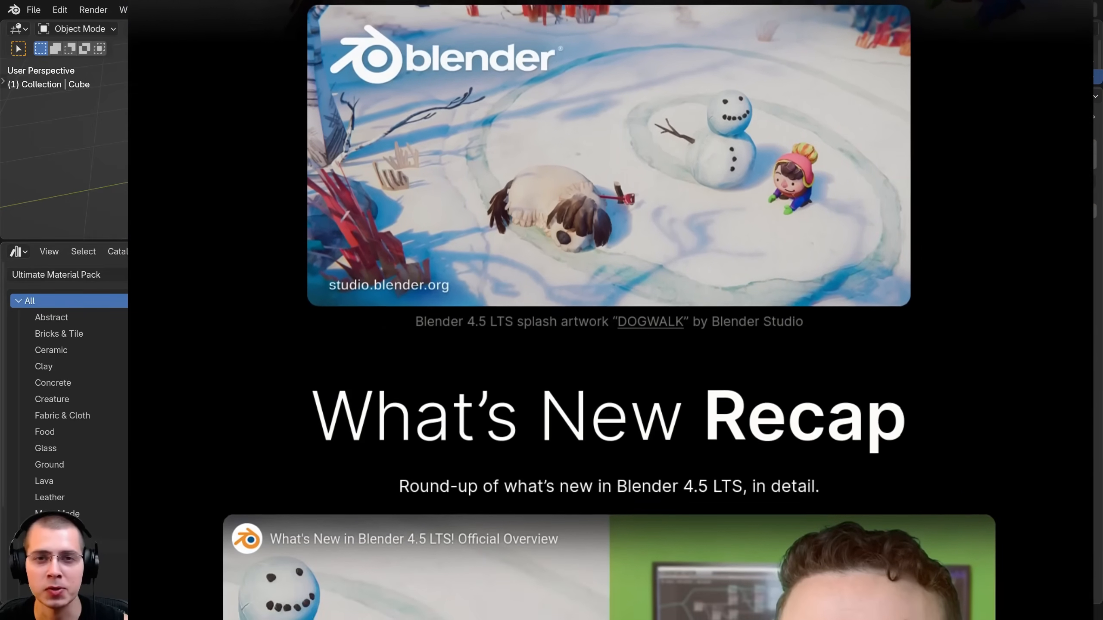
pyautogui.scroll(-3)
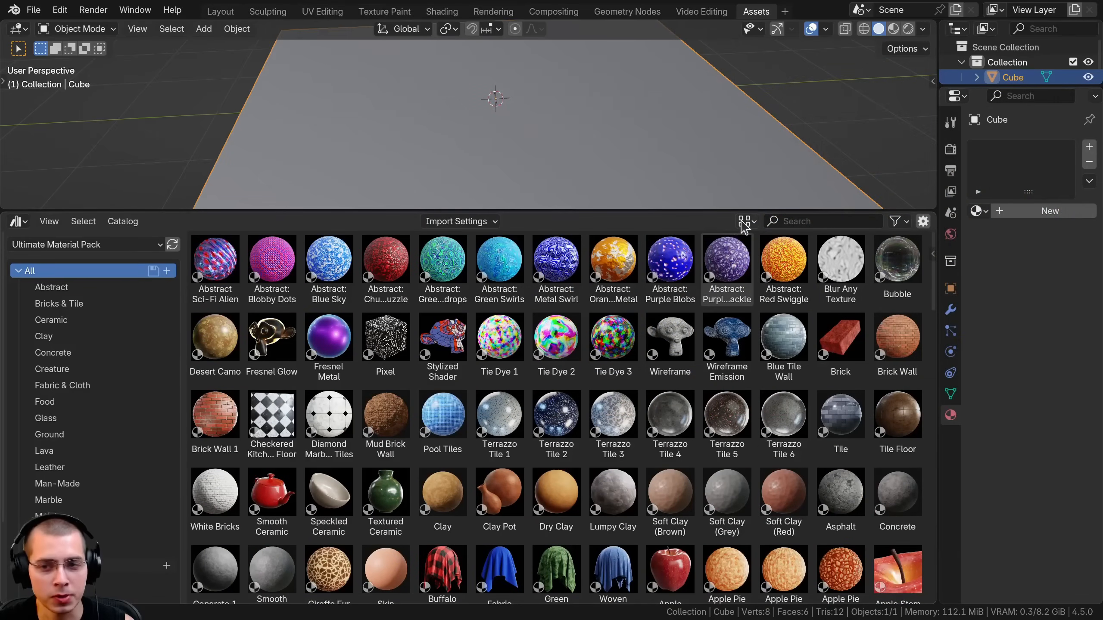
pyautogui.click(744, 221)
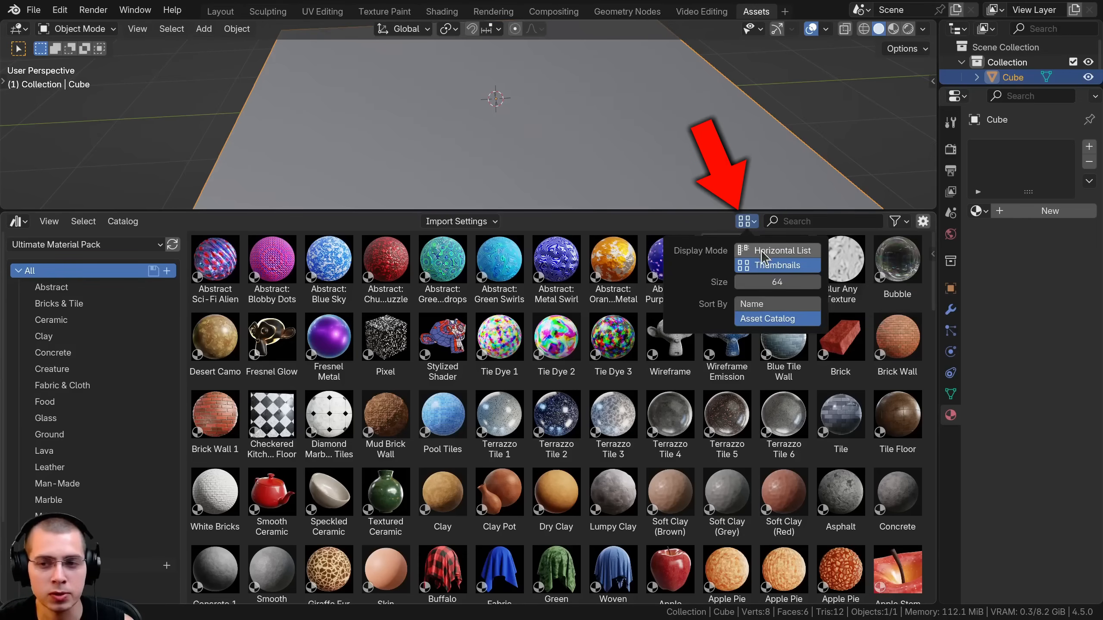
pyautogui.click(779, 251)
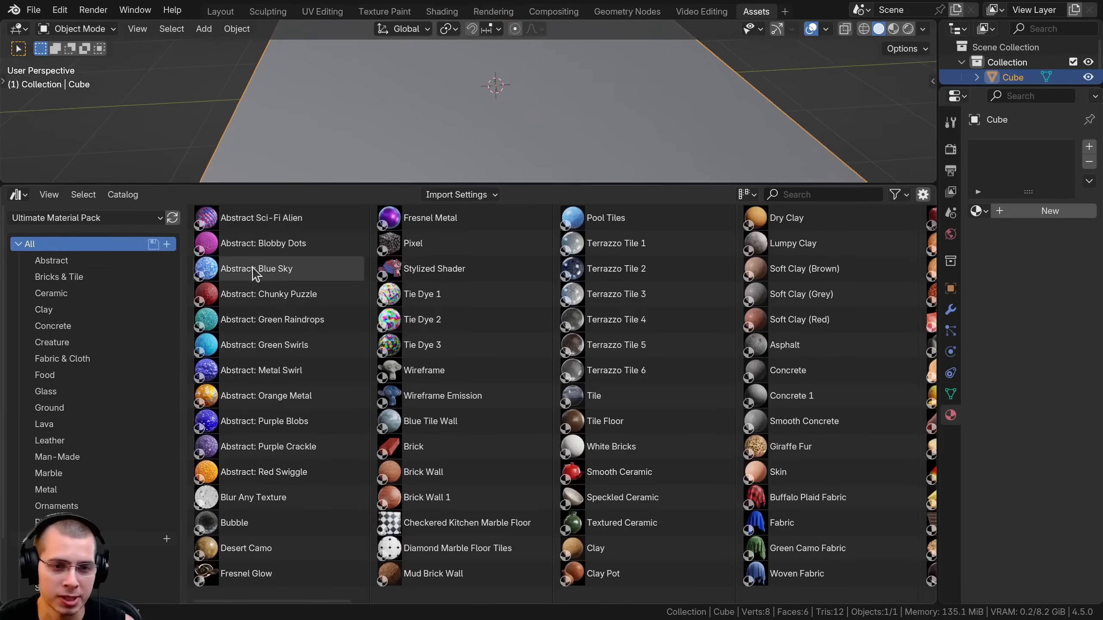
pyautogui.click(743, 194)
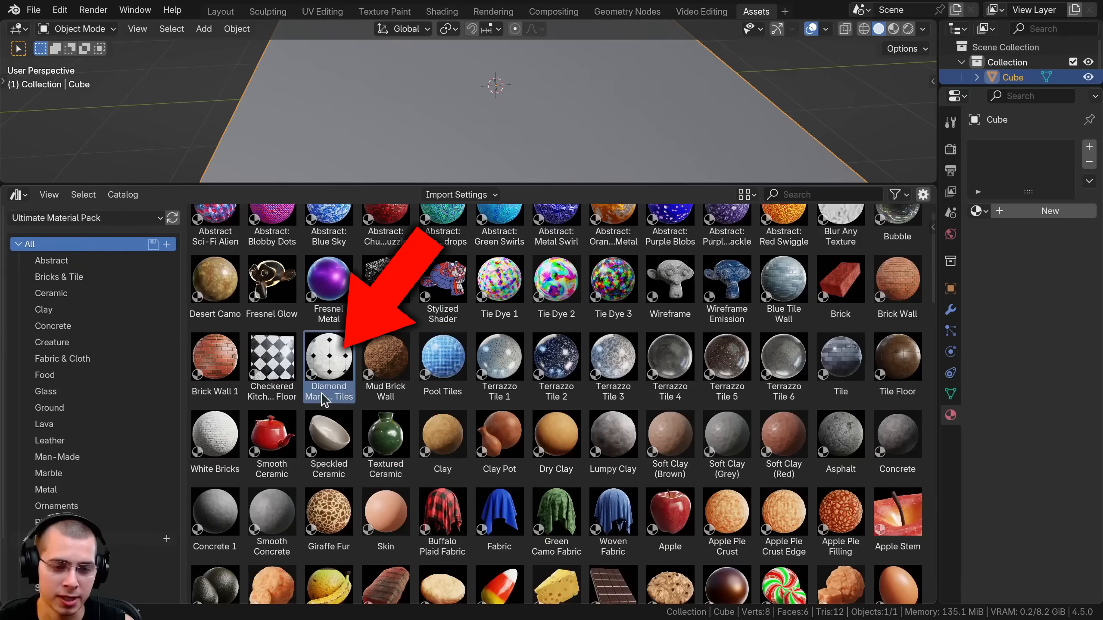
pyautogui.click(744, 195)
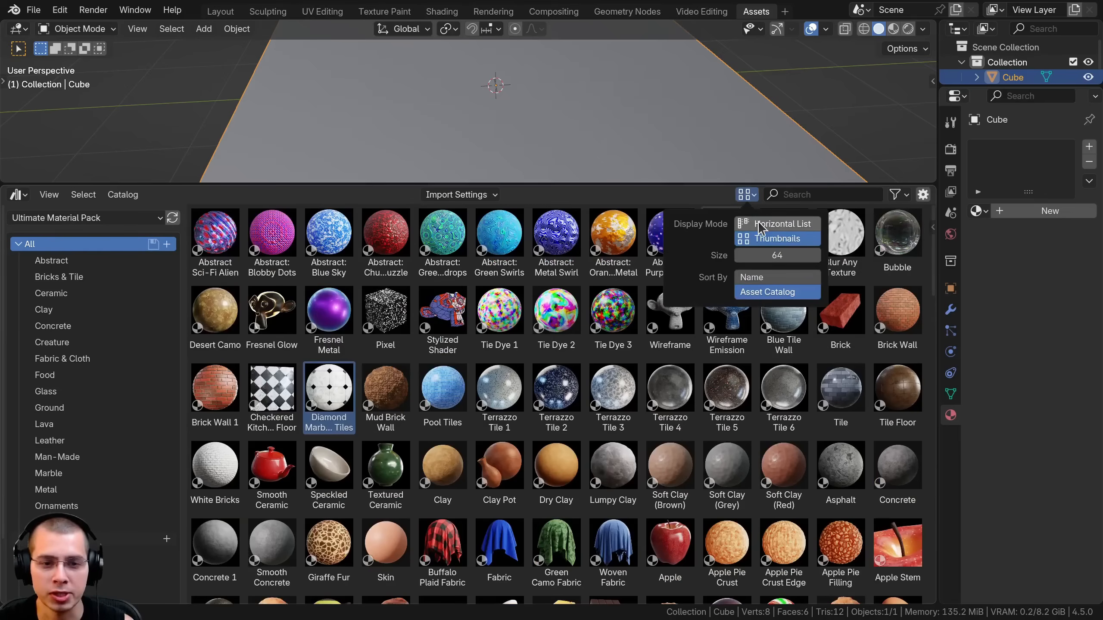
pyautogui.click(782, 224)
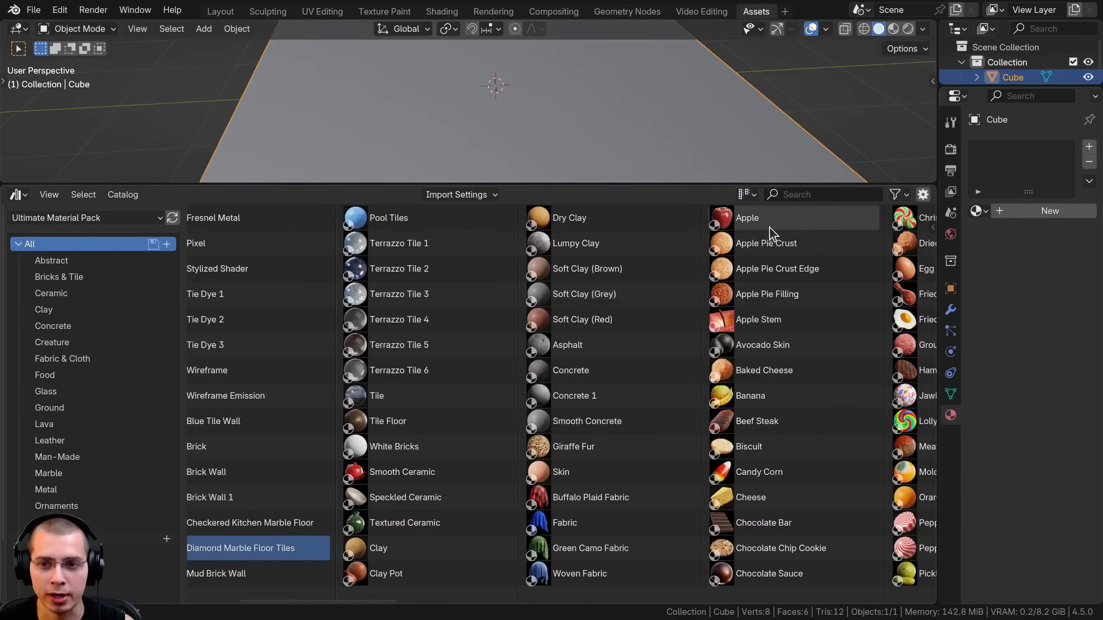
# Step: Raise the asset preview size and widen the list columns in the Display popover
pyautogui.click(744, 194)
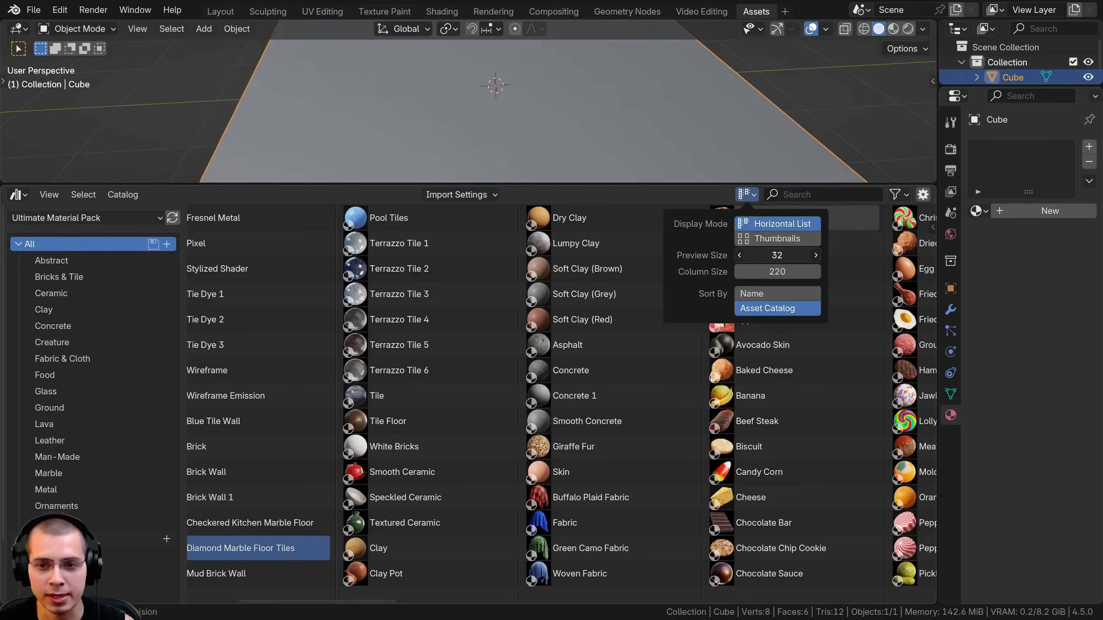
pyautogui.click(815, 255)
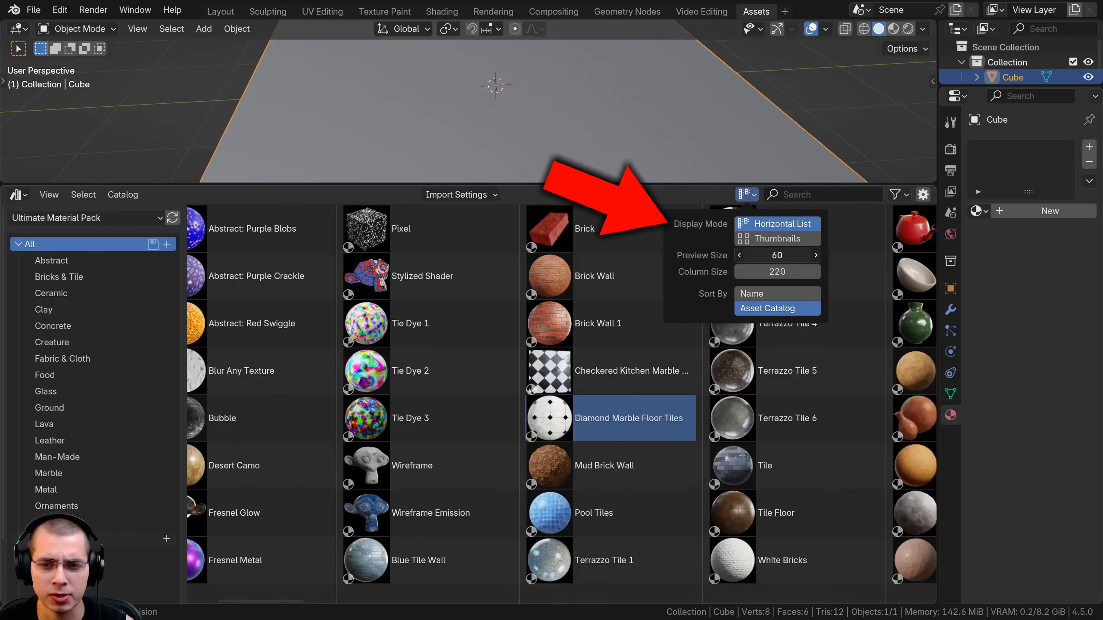
pyautogui.click(743, 194)
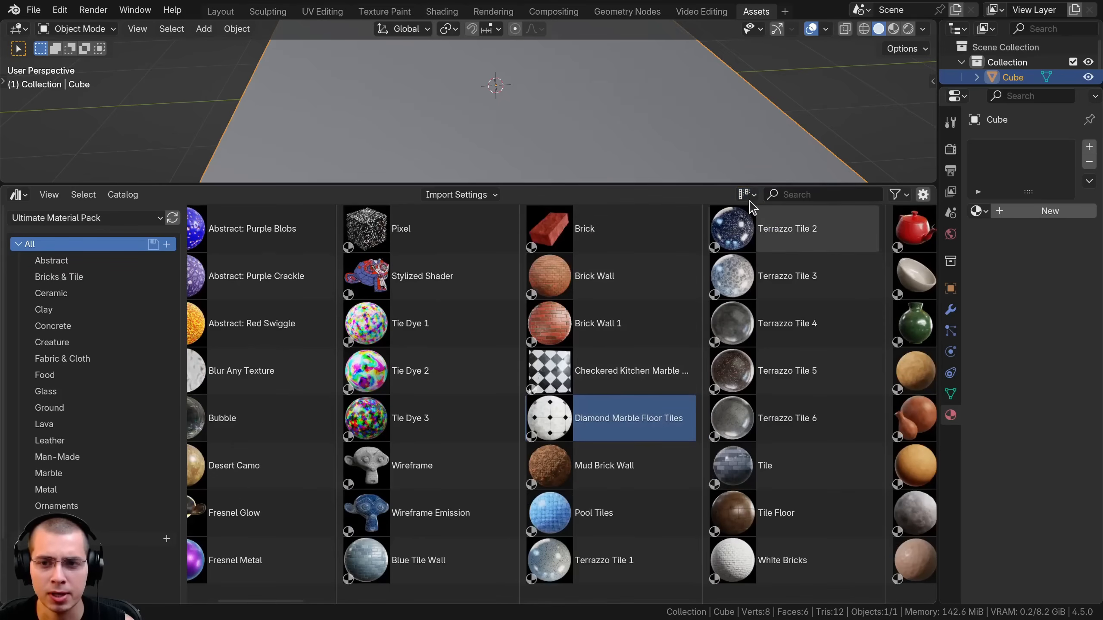
pyautogui.click(745, 195)
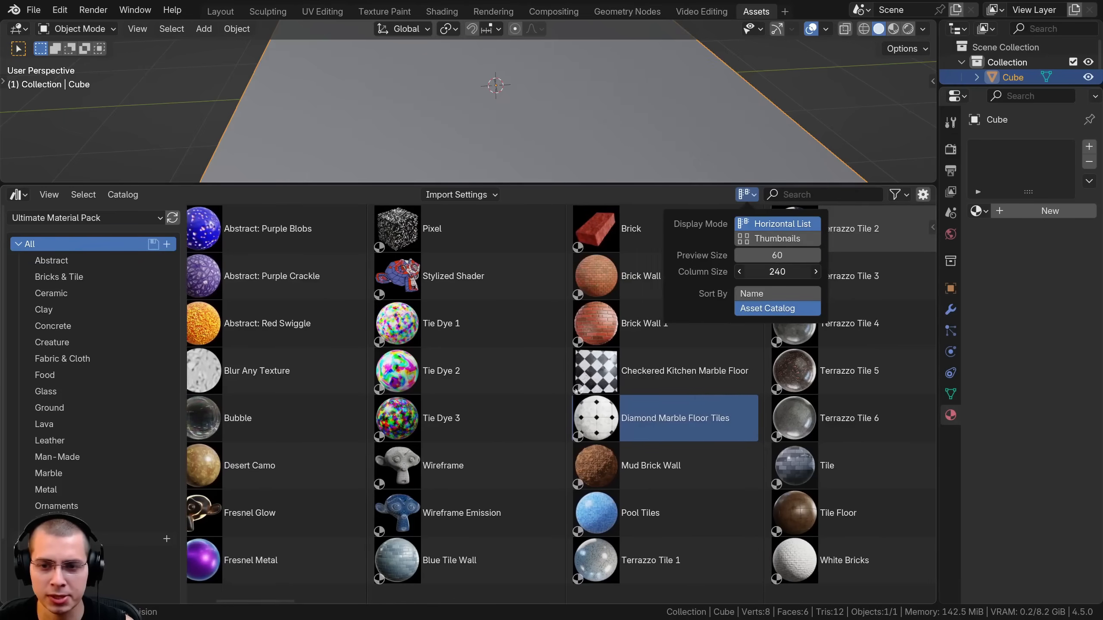
pyautogui.moveTo(776, 272); pyautogui.dragTo(788, 271)
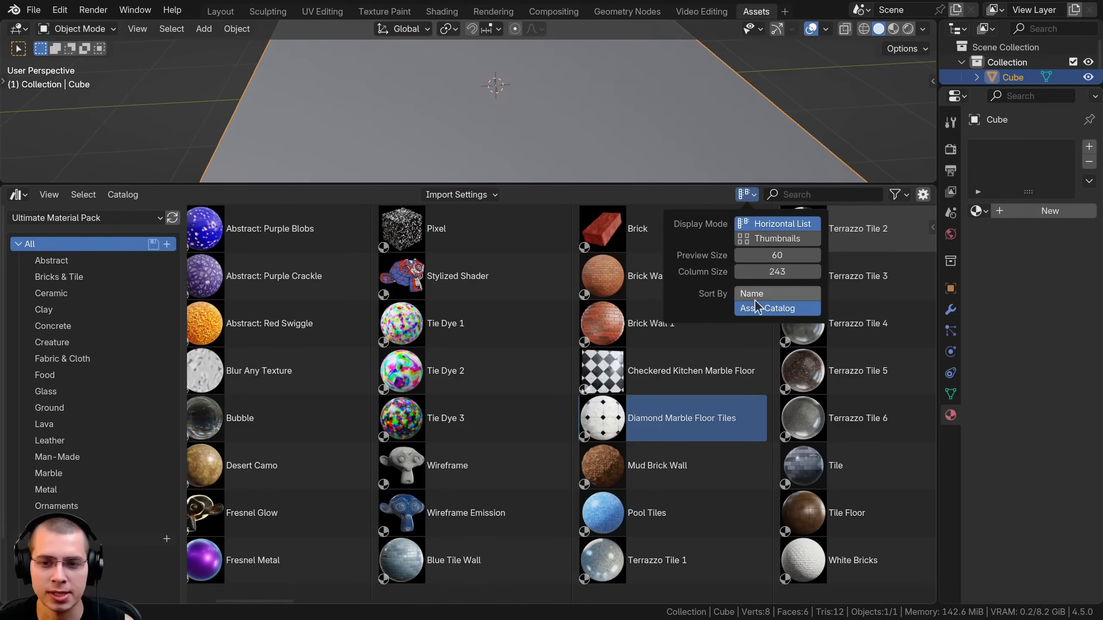
# Step: Switch the library to Furniture & Home Pack and enlarge its asset previews
pyautogui.click(84, 218)
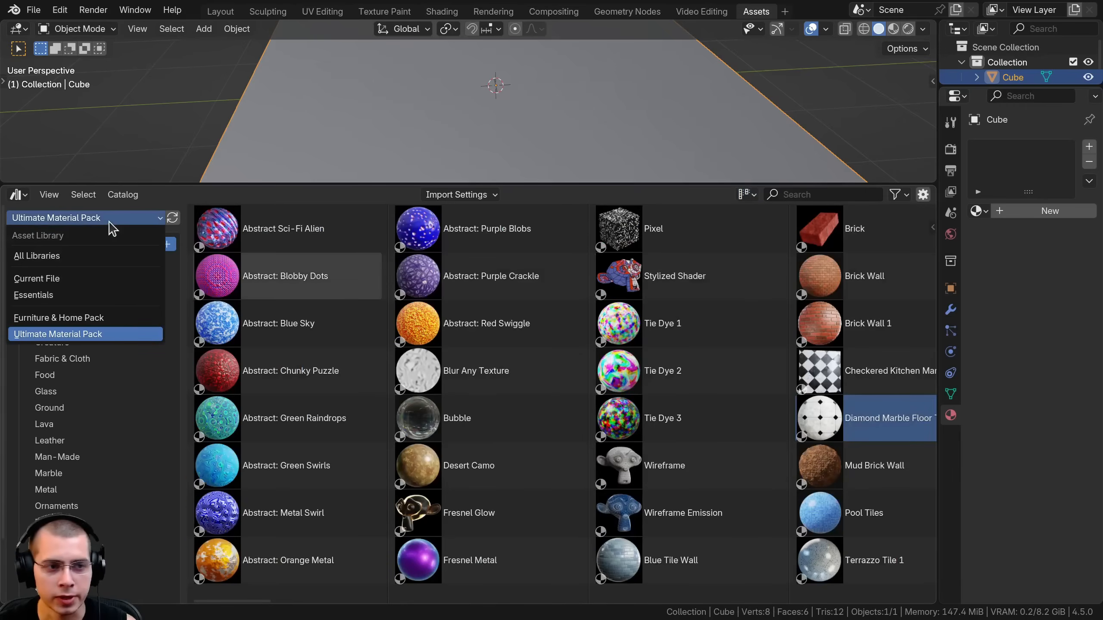
pyautogui.moveTo(59, 317)
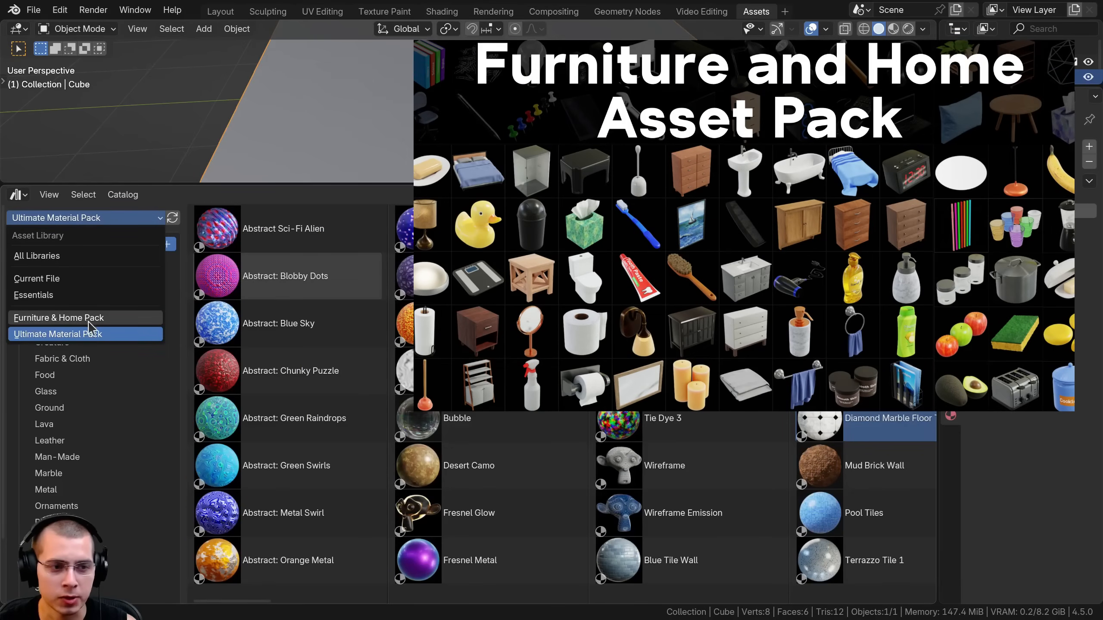
pyautogui.click(58, 318)
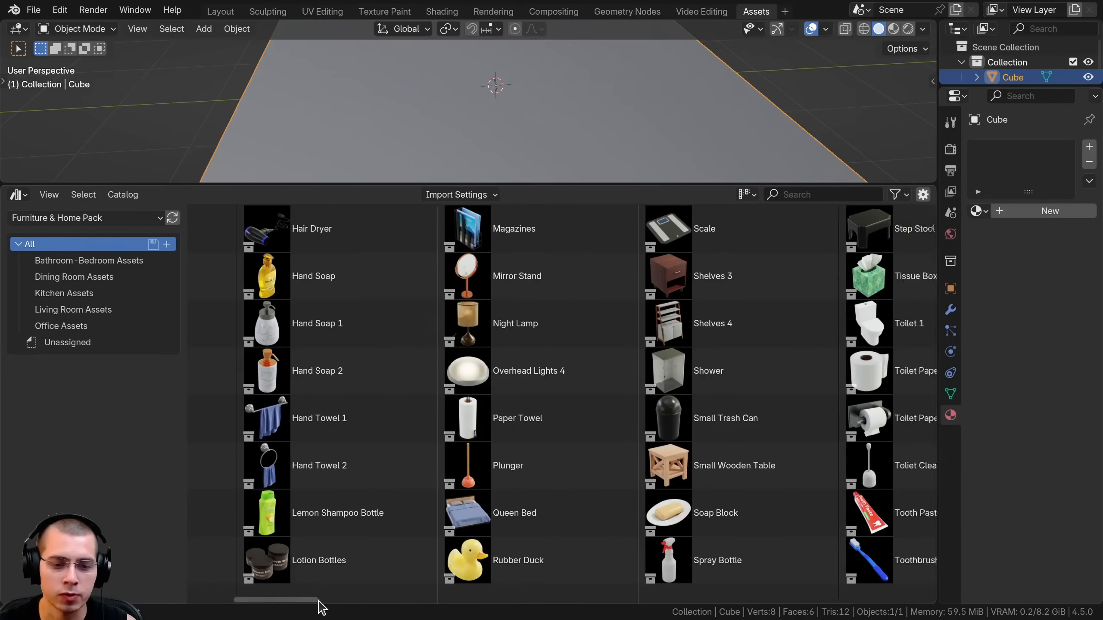
pyautogui.click(744, 195)
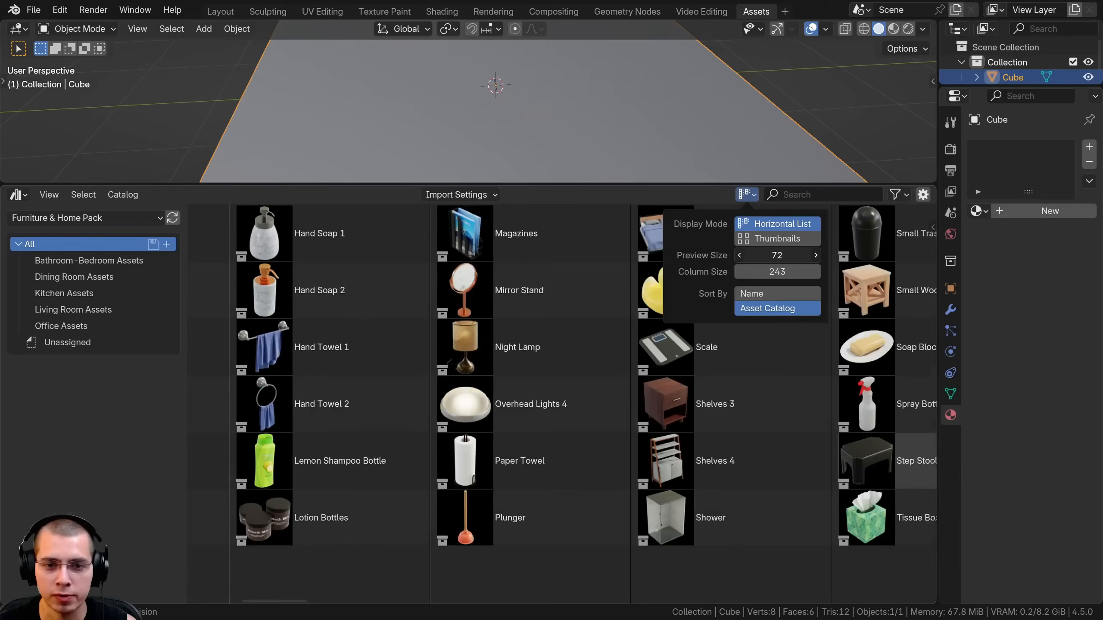
pyautogui.click(815, 255)
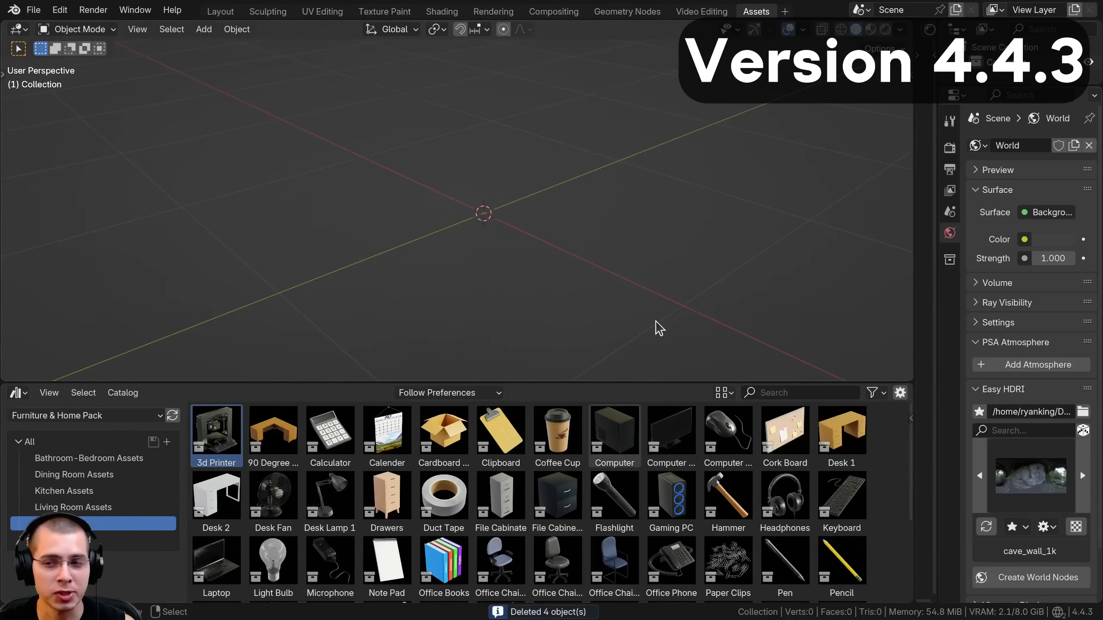
pyautogui.moveTo(578, 189)
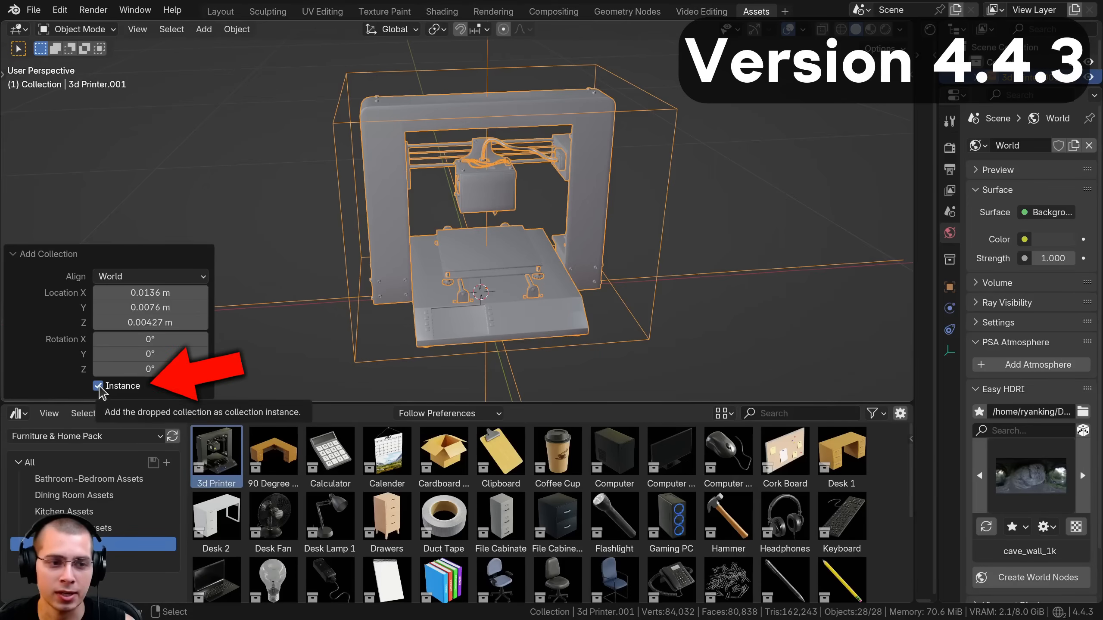
# Step: Untick Instance so the 3d Printer is added as editable objects
pyautogui.click(97, 386)
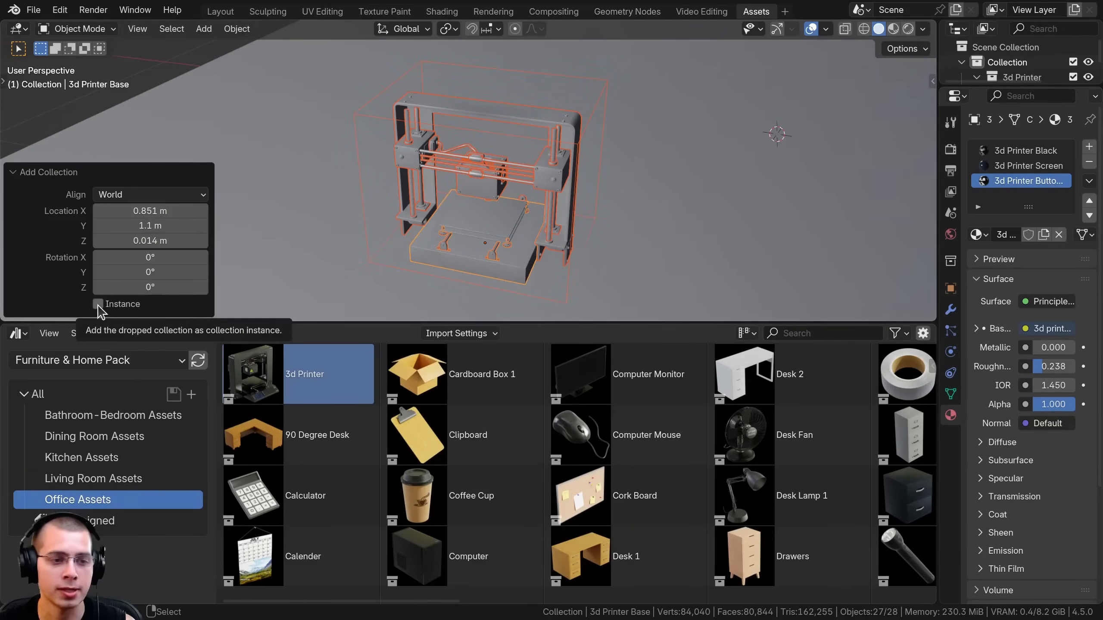
pyautogui.moveTo(44, 174)
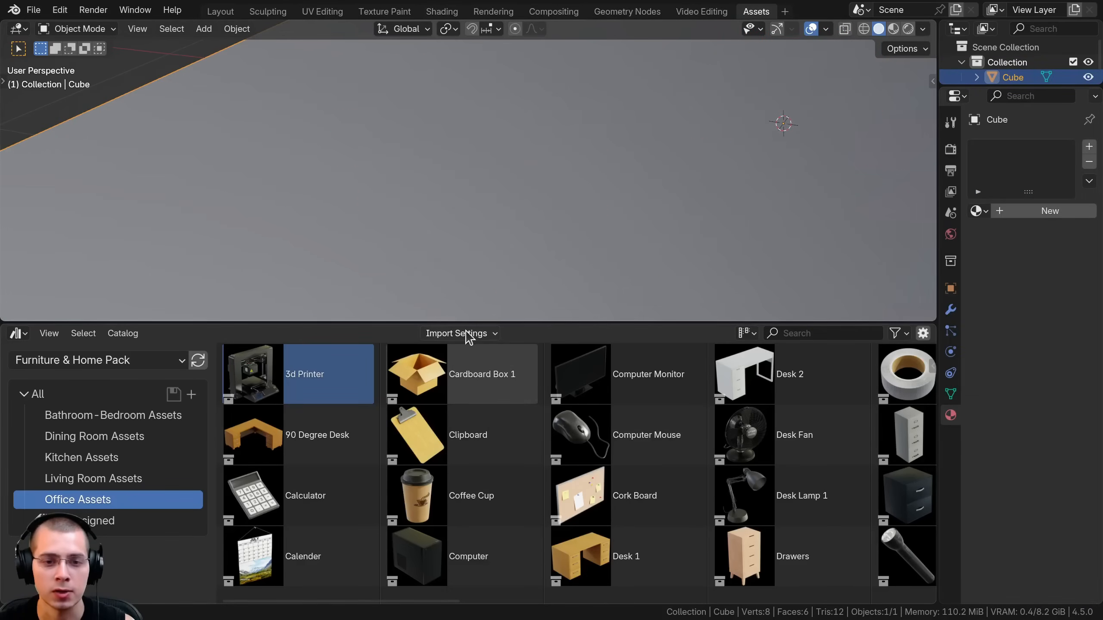
# Step: Change the import instancing setting and add Desk 2 to the scene
pyautogui.click(459, 332)
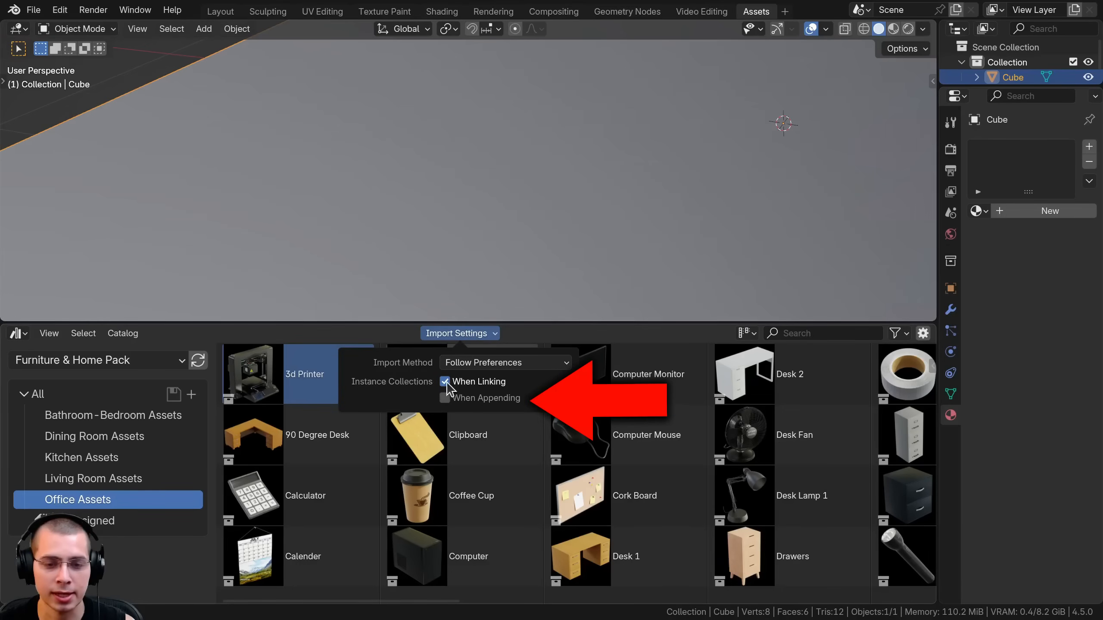
pyautogui.click(445, 398)
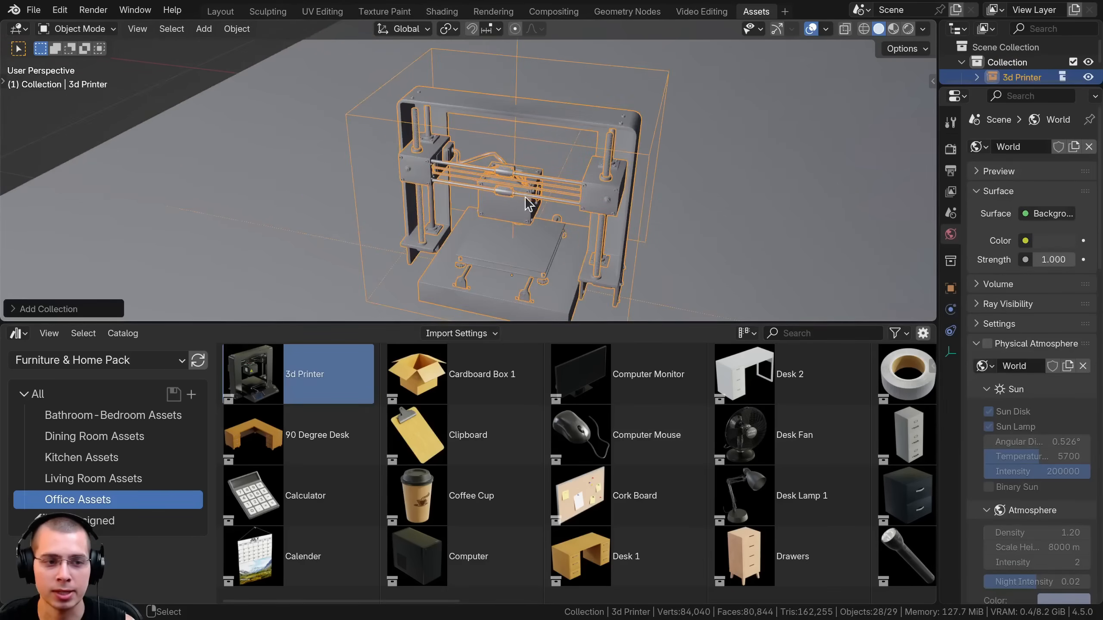
pyautogui.doubleClick(758, 373)
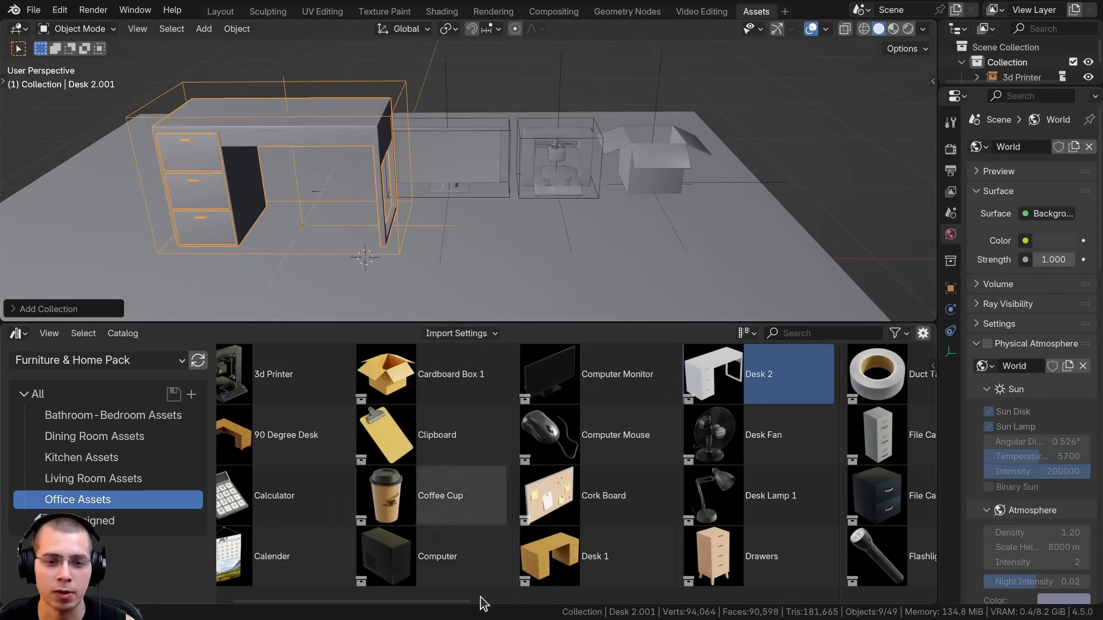
# Step: Add the Clipboard and Computer Mouse assets beside the desk, then load the Beach Nature Assets file
pyautogui.click(459, 333)
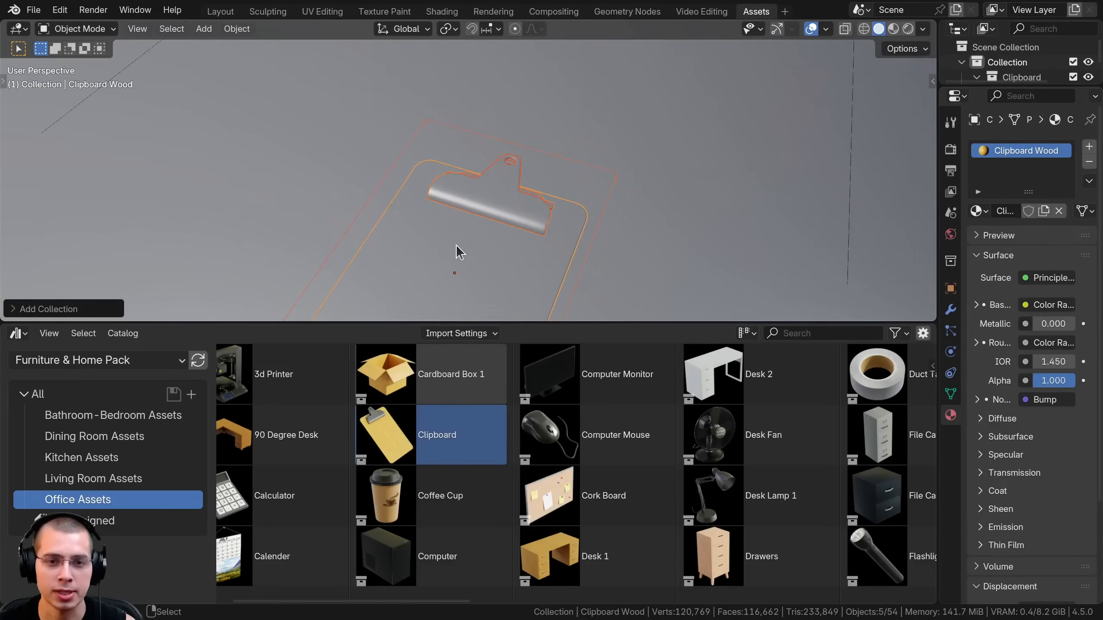
pyautogui.click(500, 190)
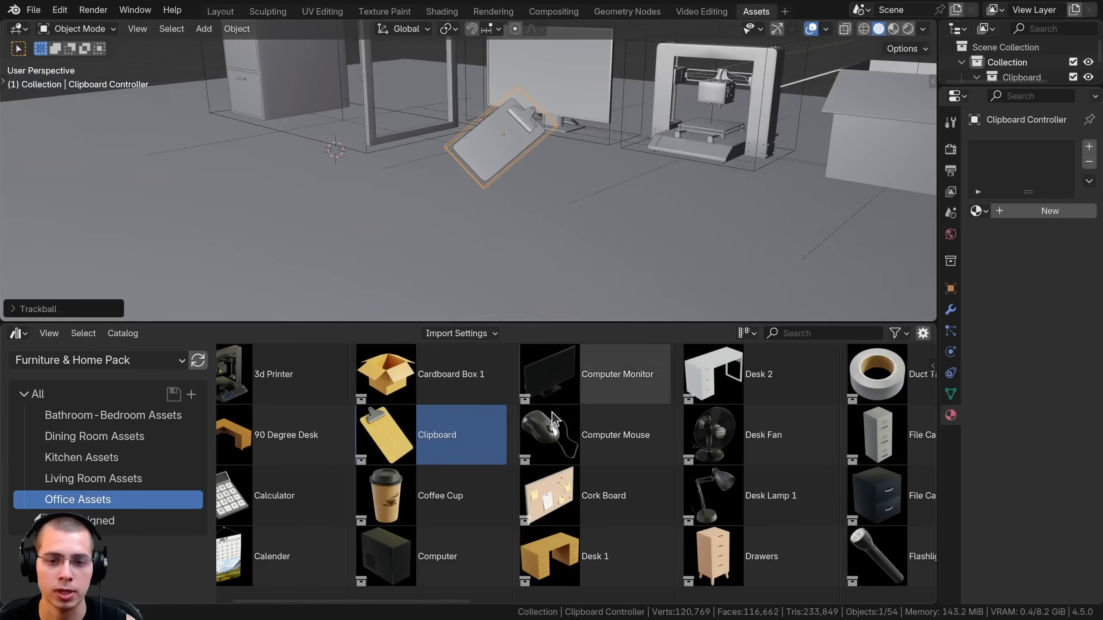
pyautogui.click(614, 435)
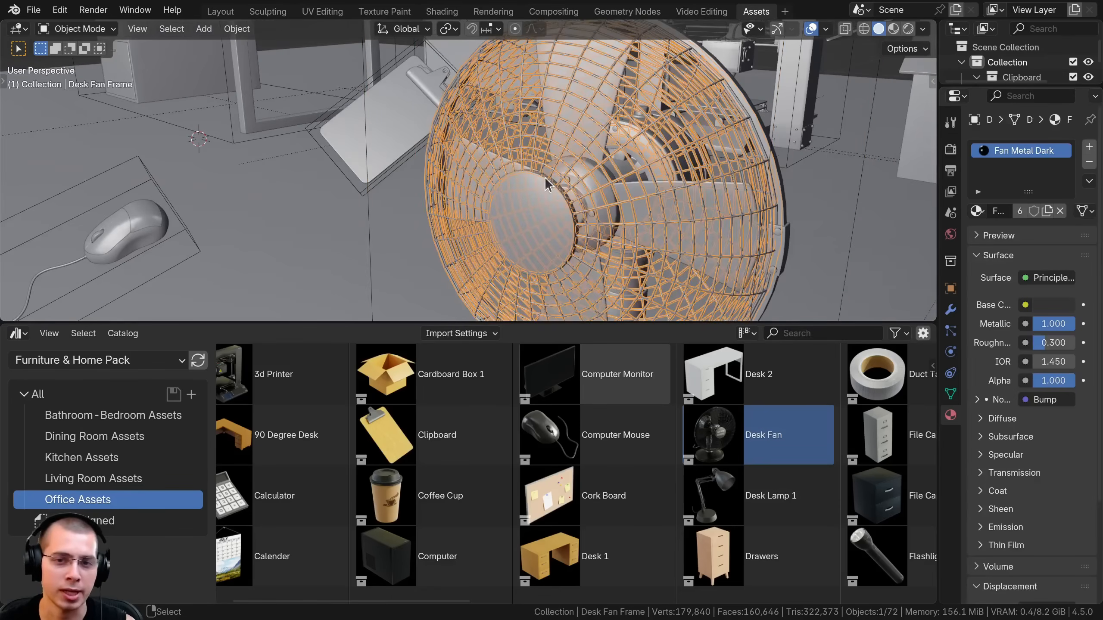
pyautogui.press('Tab')
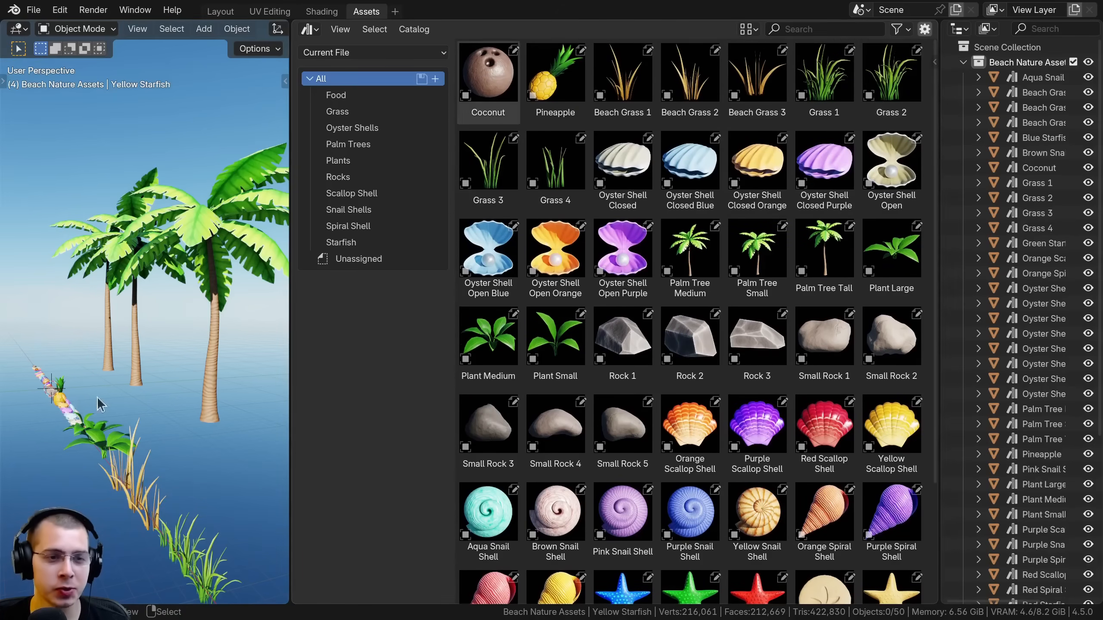
# Step: Select all beach objects, clear their asset status and mark only Purple Scallop Shell as an asset
pyautogui.click(622, 70)
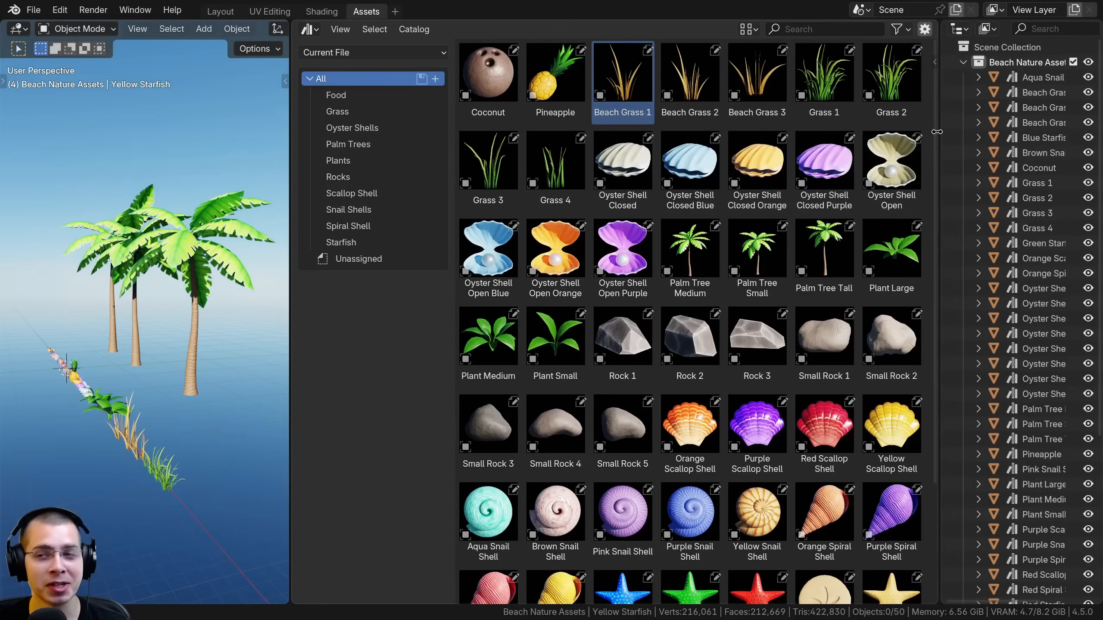
pyautogui.scroll(-3)
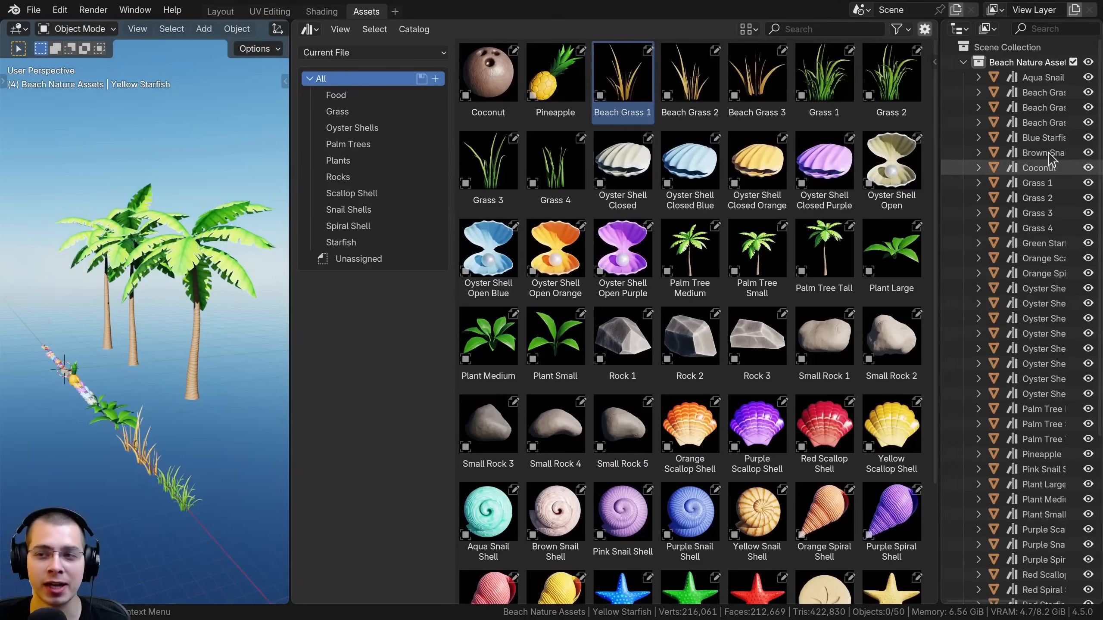
pyautogui.click(555, 71)
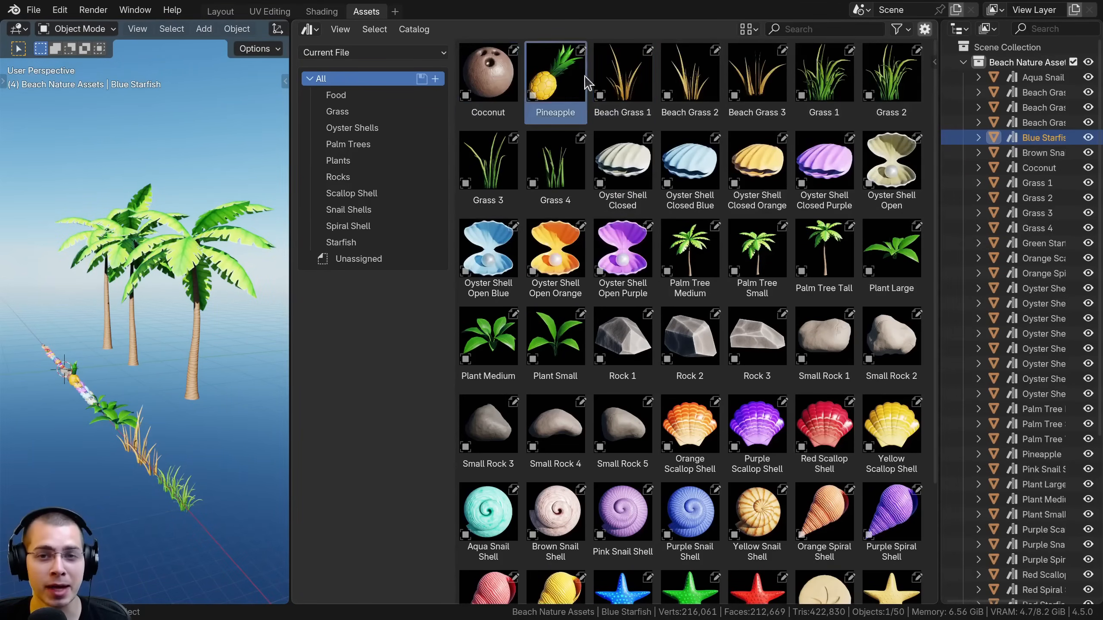
pyautogui.click(688, 71)
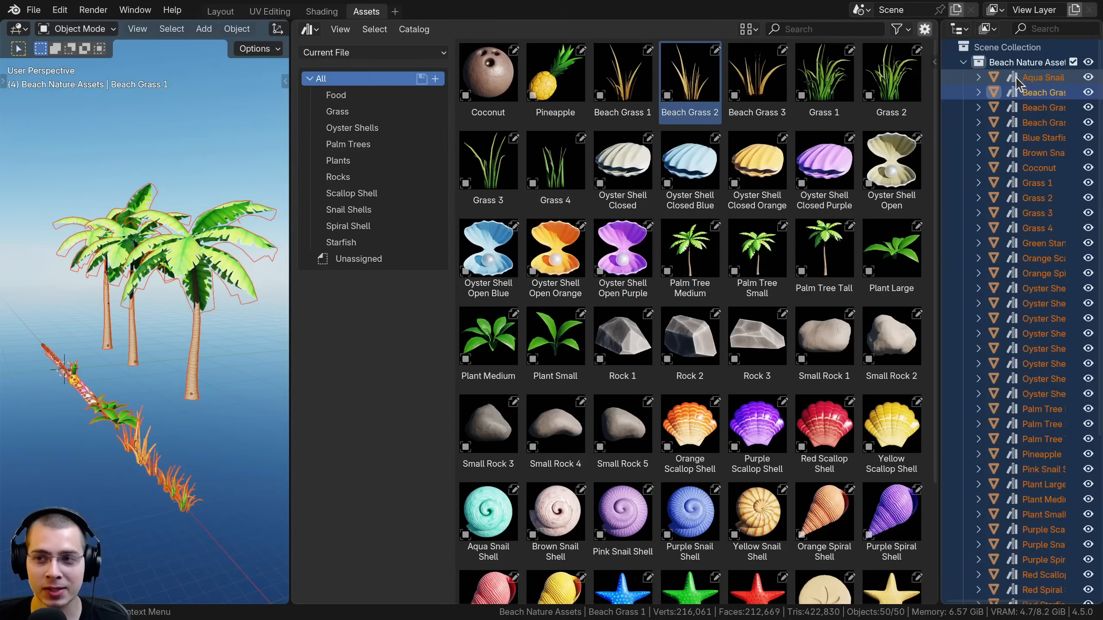
pyautogui.rightClick(1043, 77)
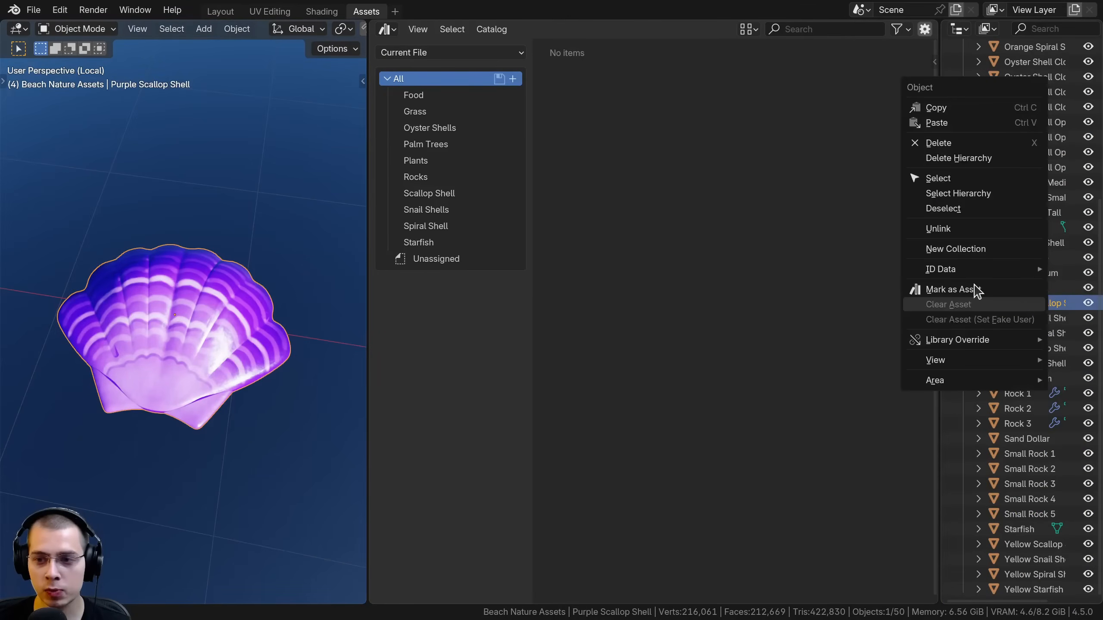
pyautogui.click(950, 289)
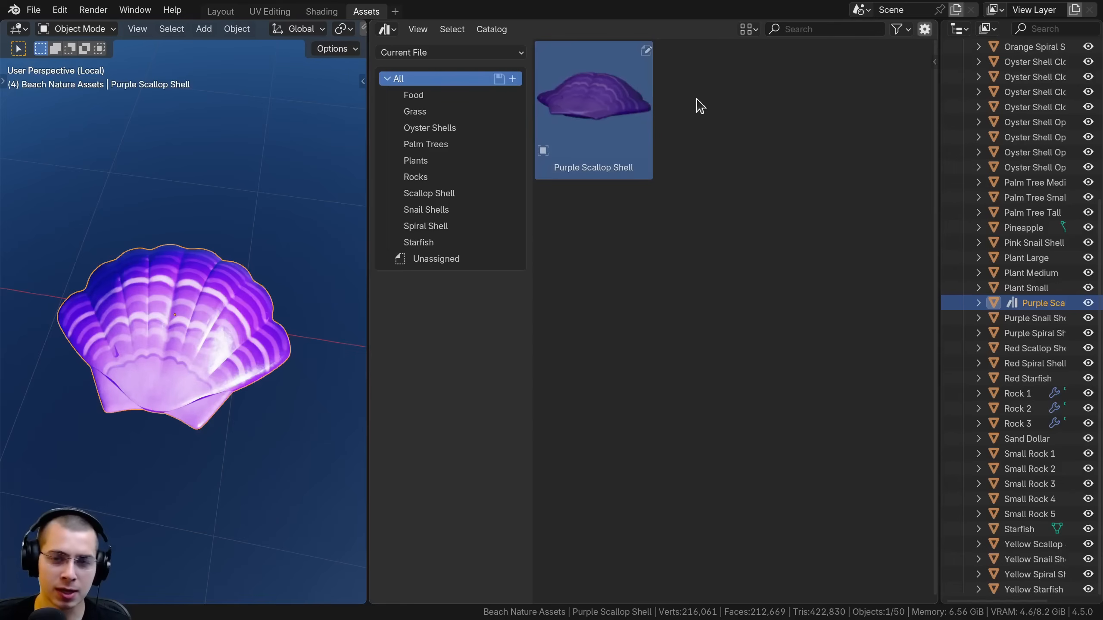
# Step: Show the shell asset's details and start Capture Screenshot Preview for its thumbnail
pyautogui.click(924, 28)
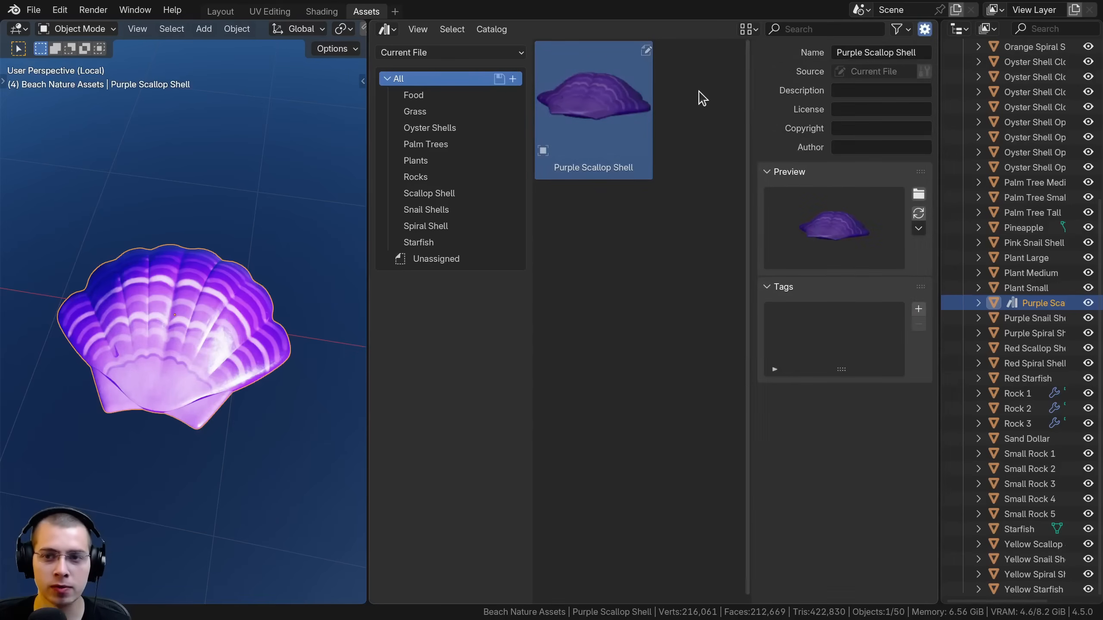
pyautogui.moveTo(632, 92)
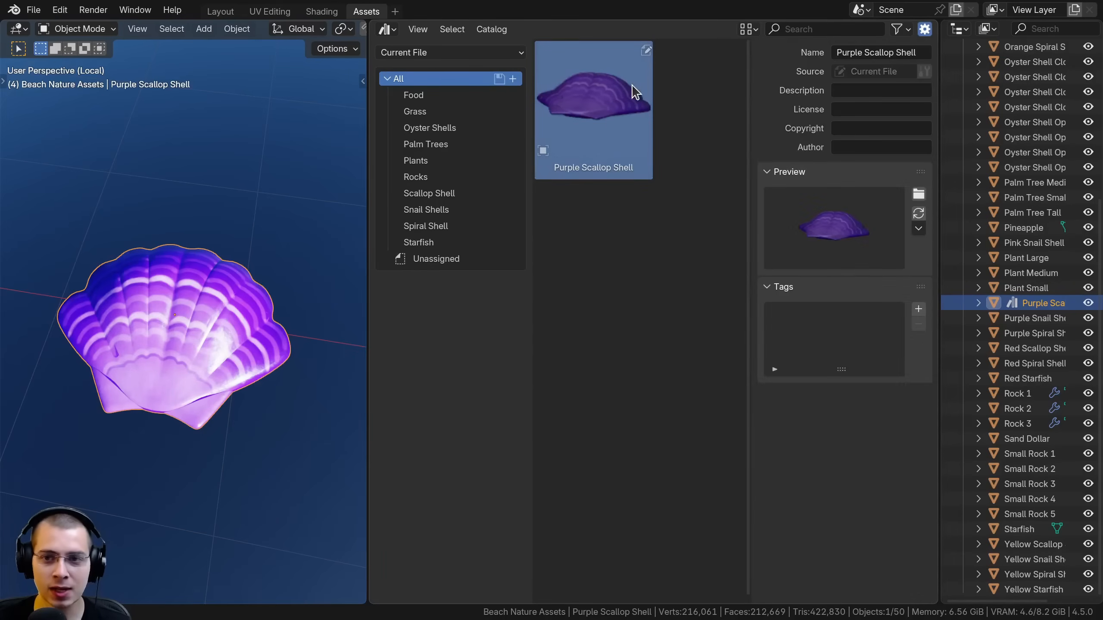
pyautogui.moveTo(260, 240)
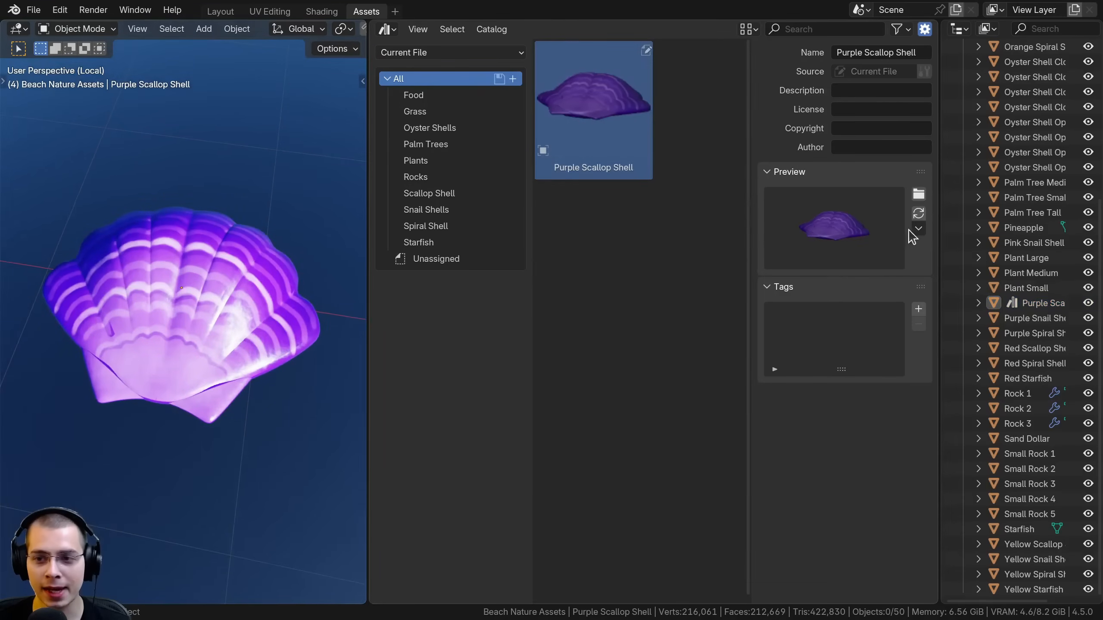
pyautogui.click(918, 228)
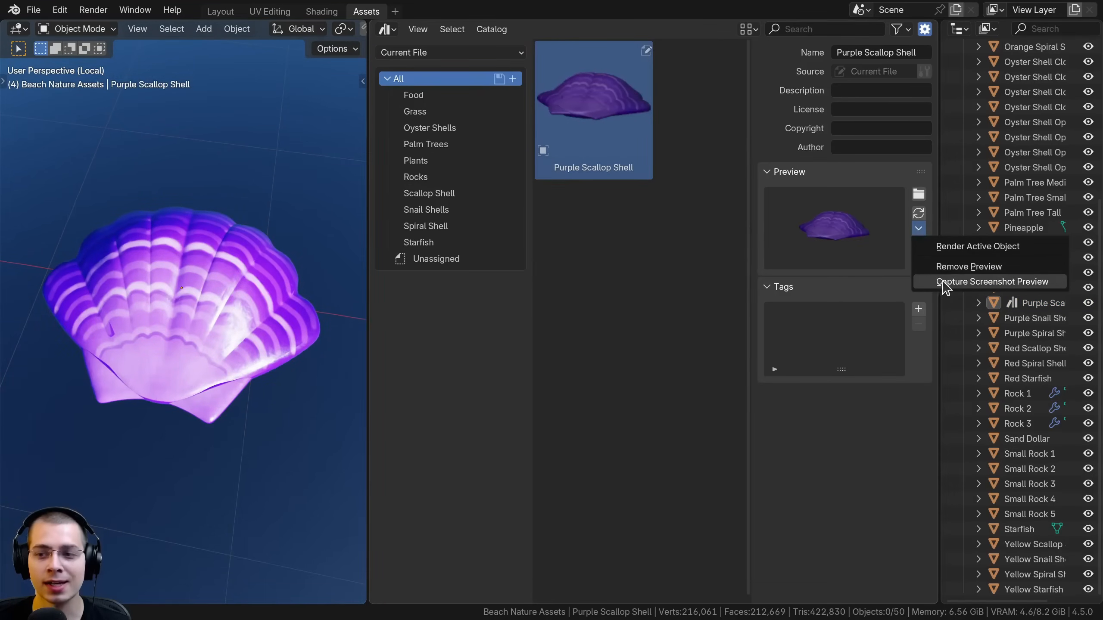
pyautogui.click(990, 282)
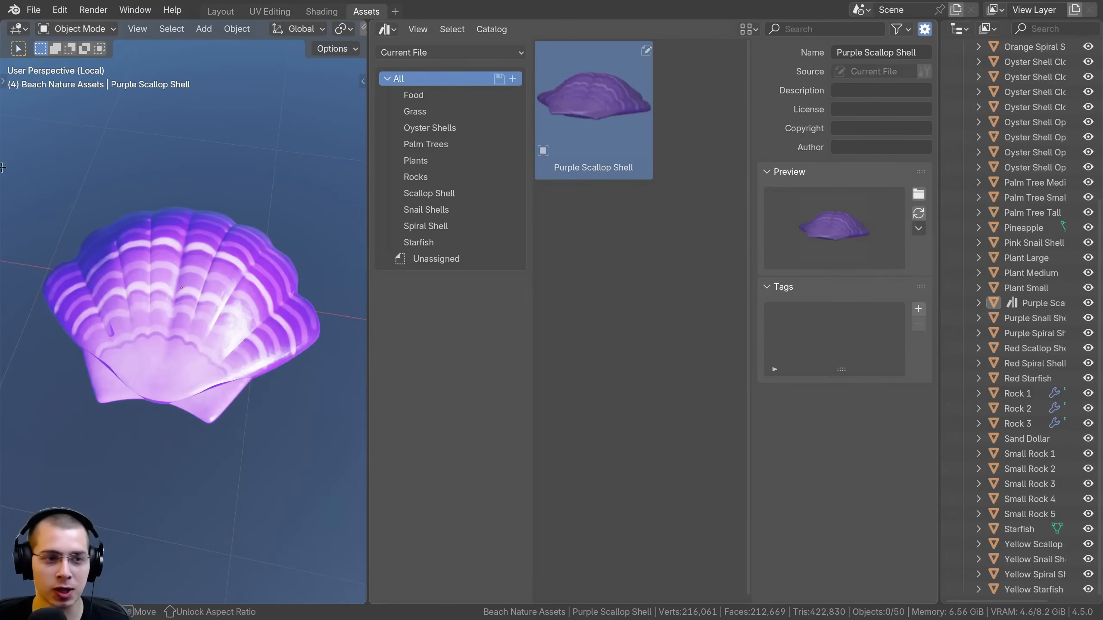
pyautogui.moveTo(28, 160)
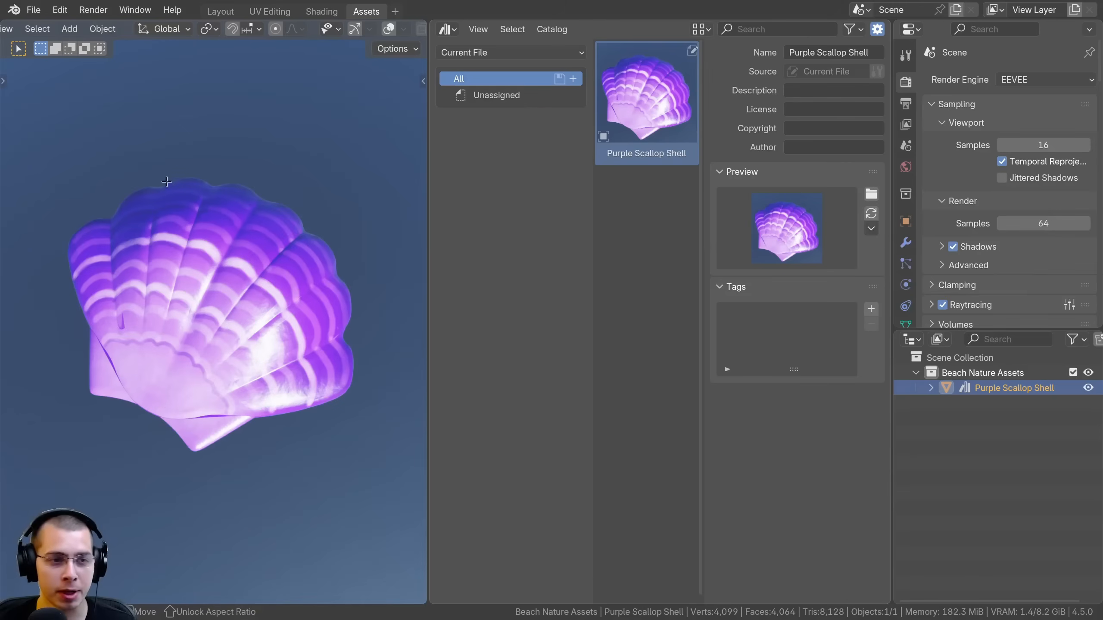
pyautogui.moveTo(98, 213)
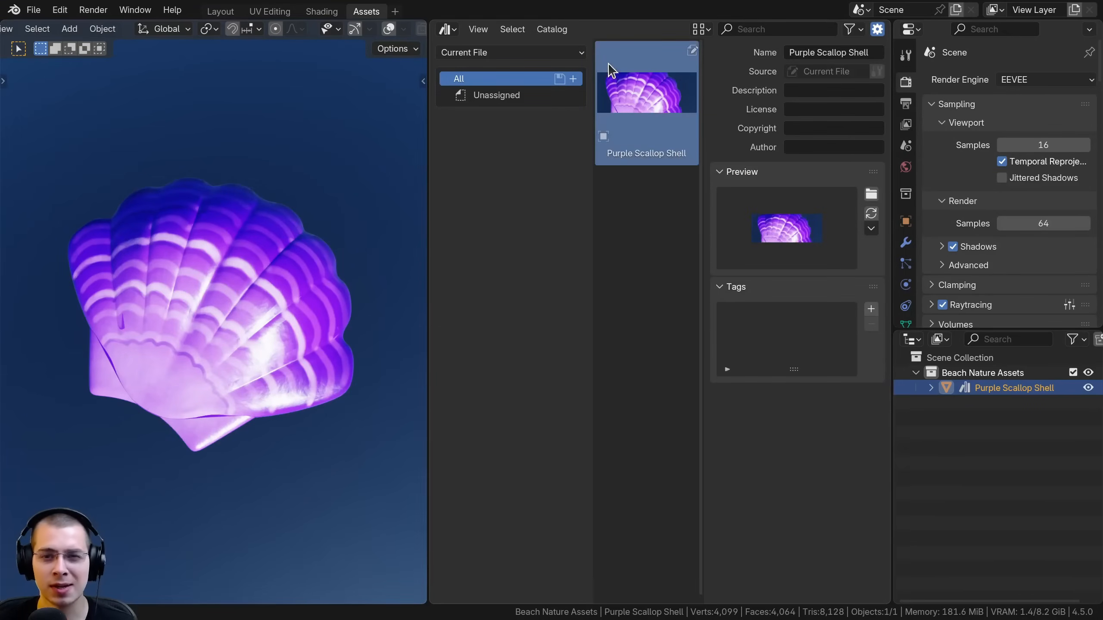
pyautogui.moveTo(682, 56)
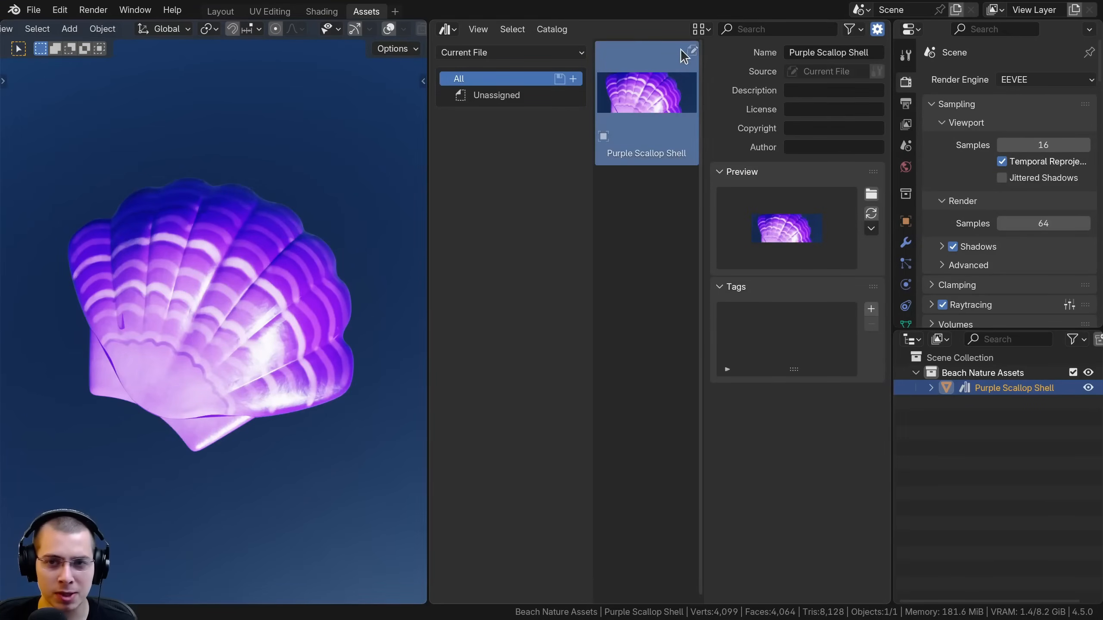
pyautogui.moveTo(667, 76)
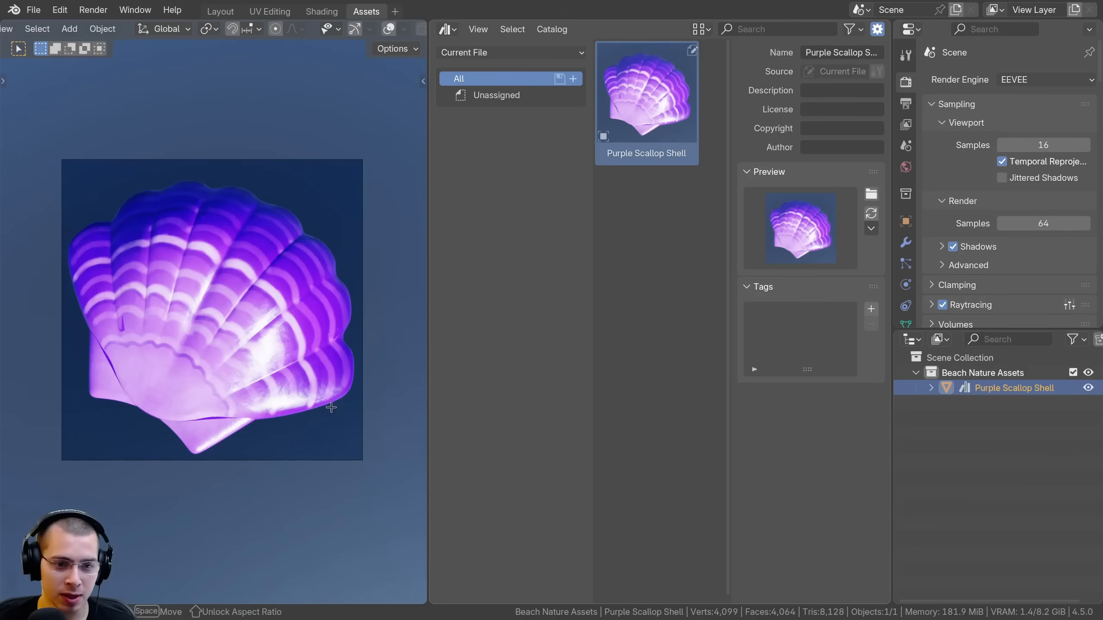
pyautogui.moveTo(362, 423)
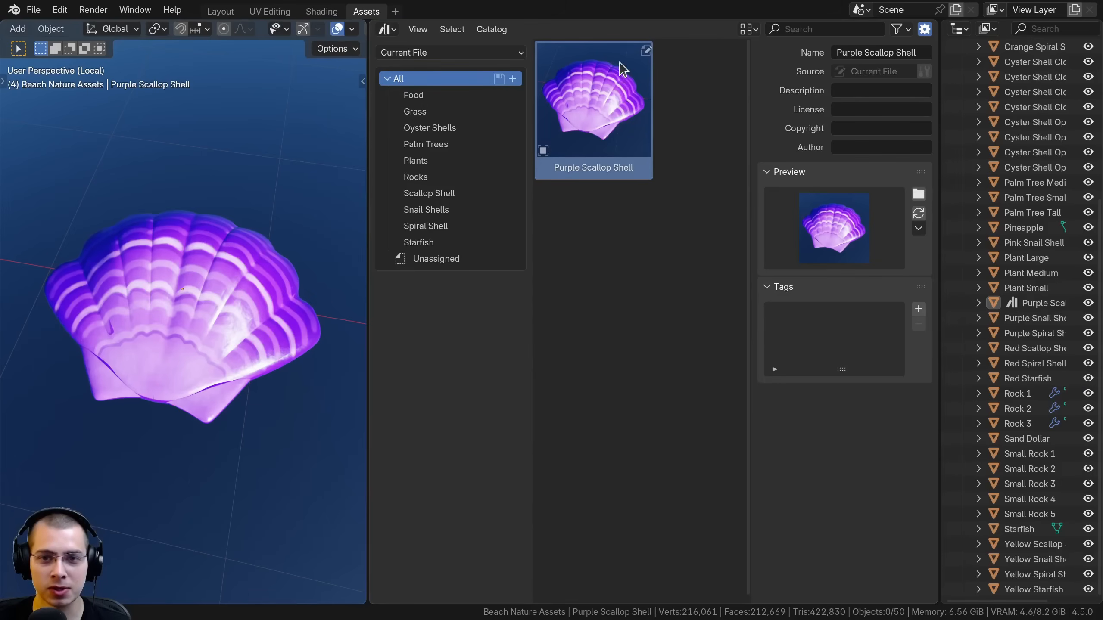
pyautogui.moveTo(634, 81)
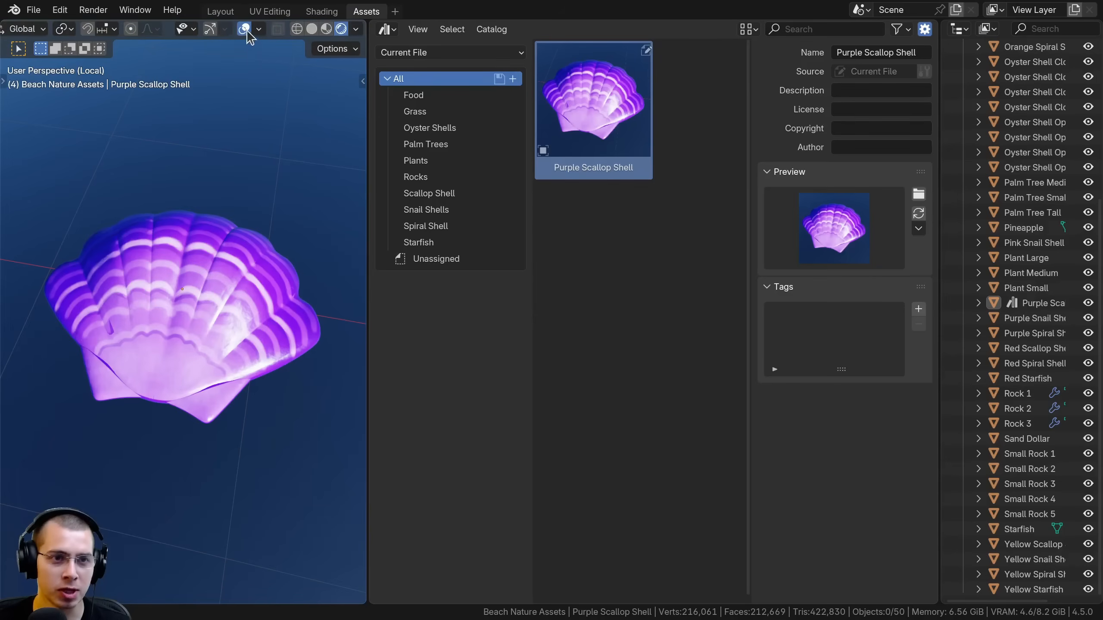
# Step: Change the viewport shading to Material Preview and start another screenshot capture
pyautogui.click(244, 29)
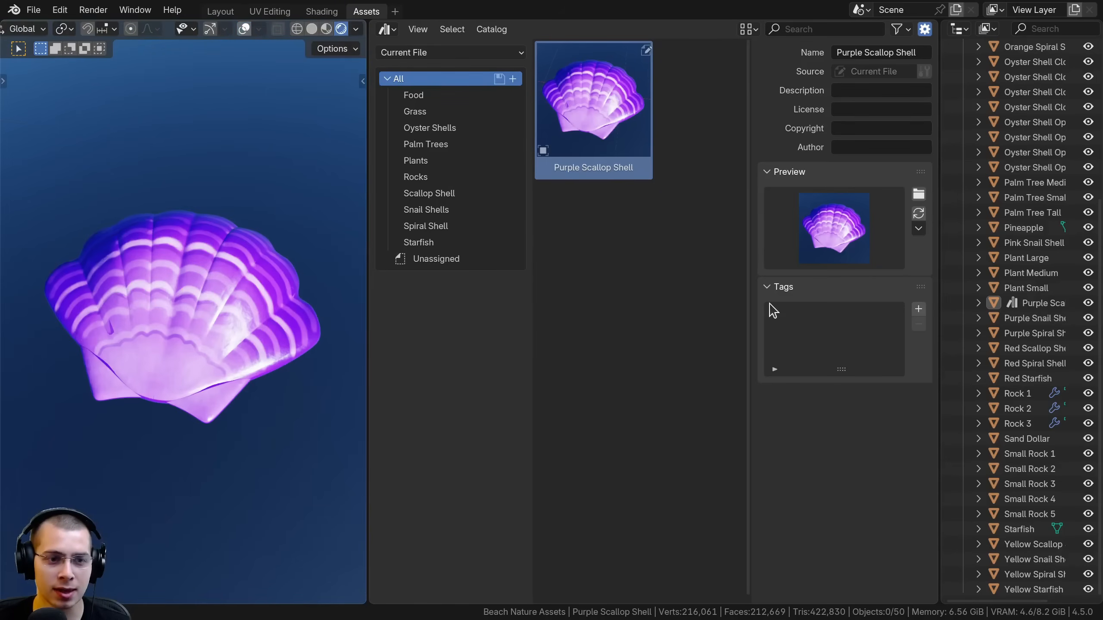
pyautogui.click(917, 228)
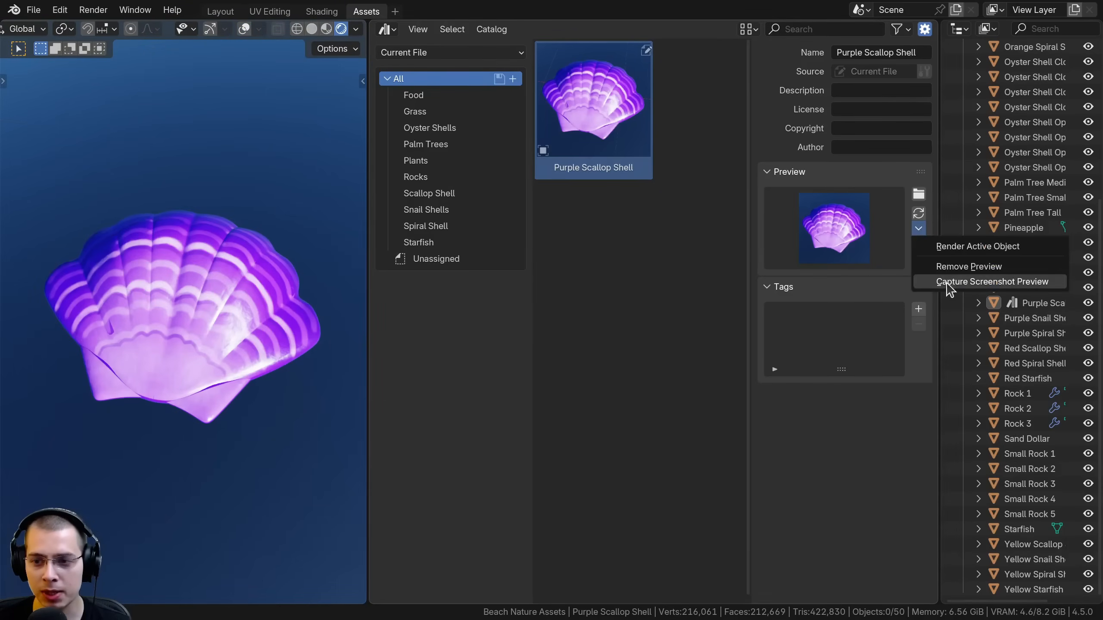
pyautogui.click(989, 281)
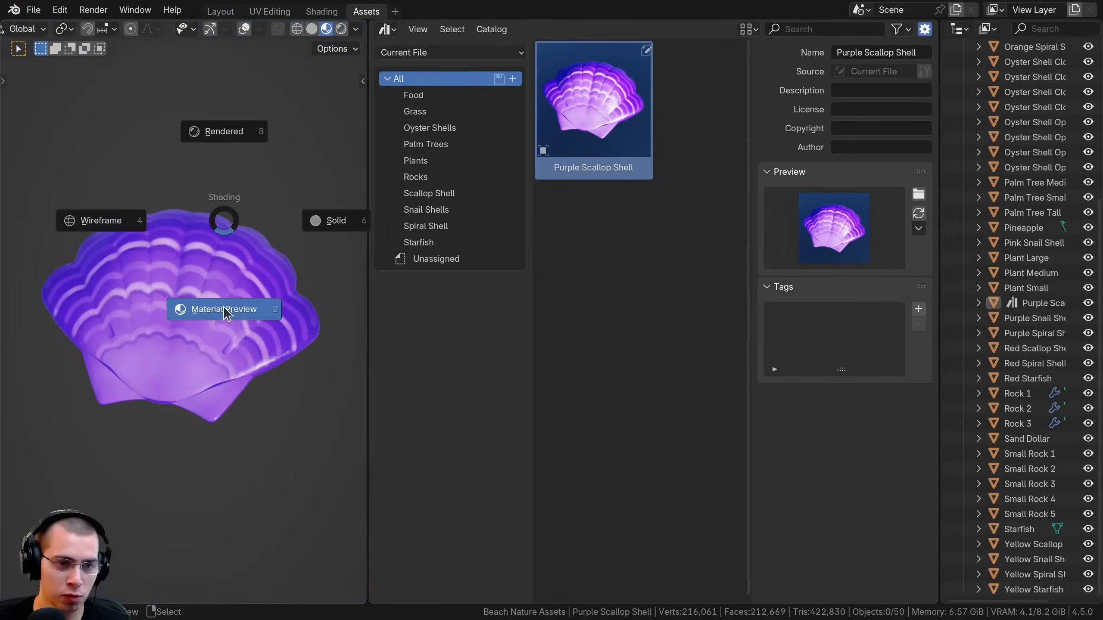
# Step: Capture a screenshot preview of the Cycles-rendered Purple Scallop Shell
pyautogui.click(918, 228)
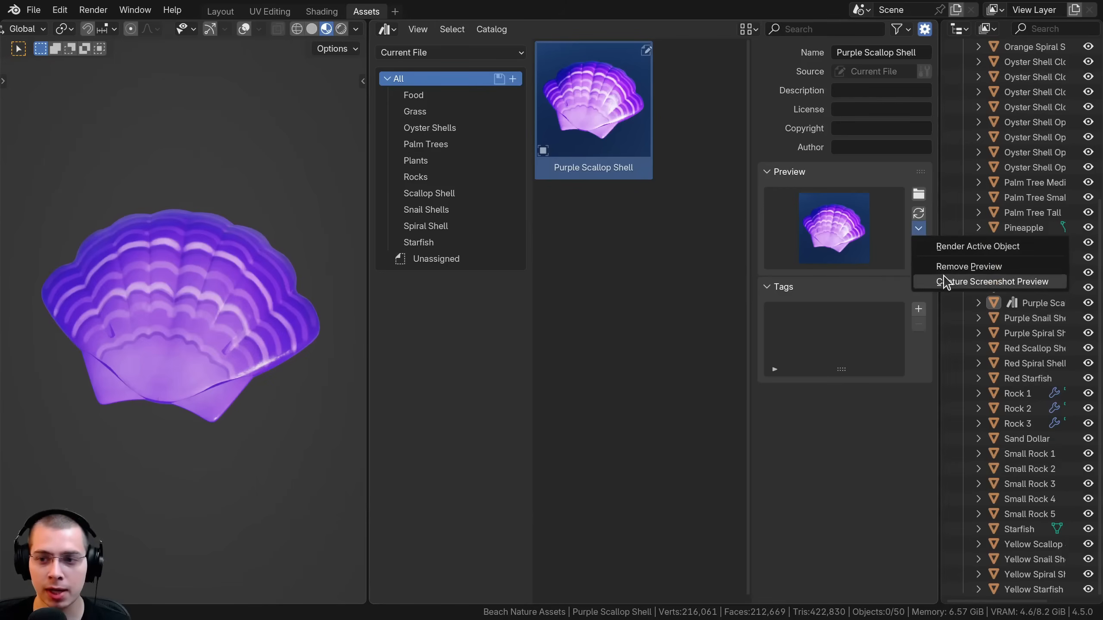
pyautogui.click(993, 282)
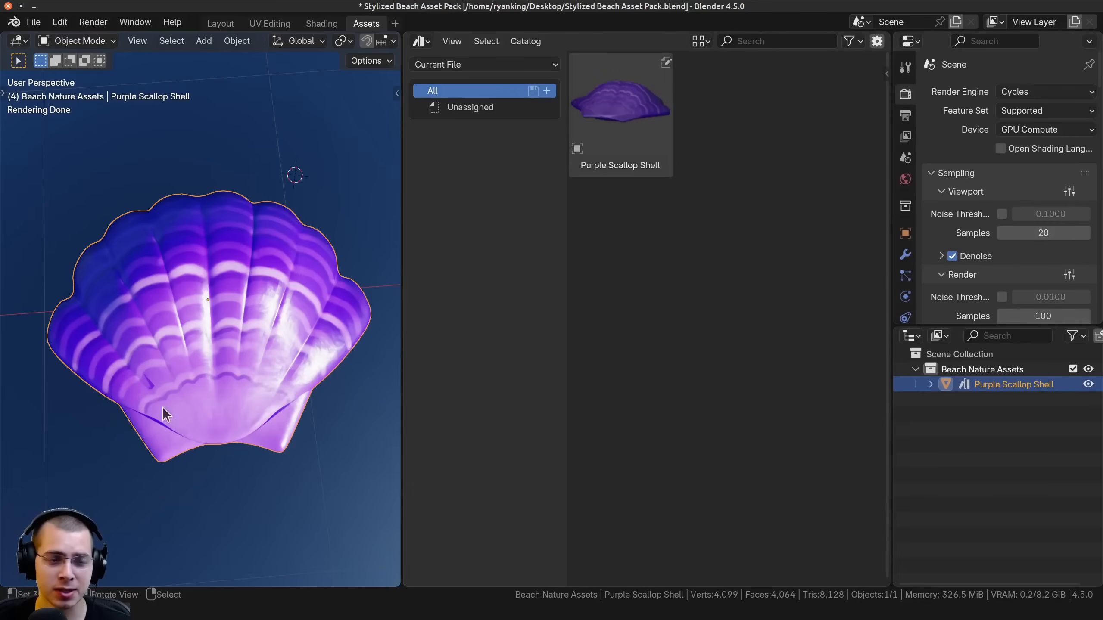
# Step: Orbit the shell, capture a rendered screenshot preview and select the asset to check its thumbnail
pyautogui.moveTo(165, 414); pyautogui.dragTo(274, 422)
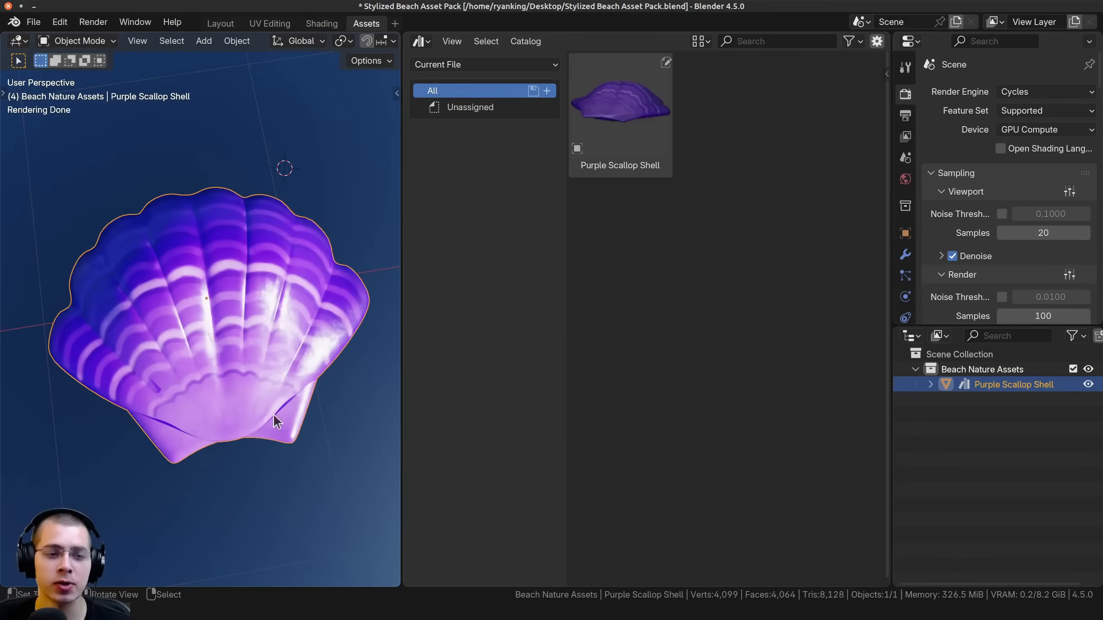
pyautogui.click(1043, 92)
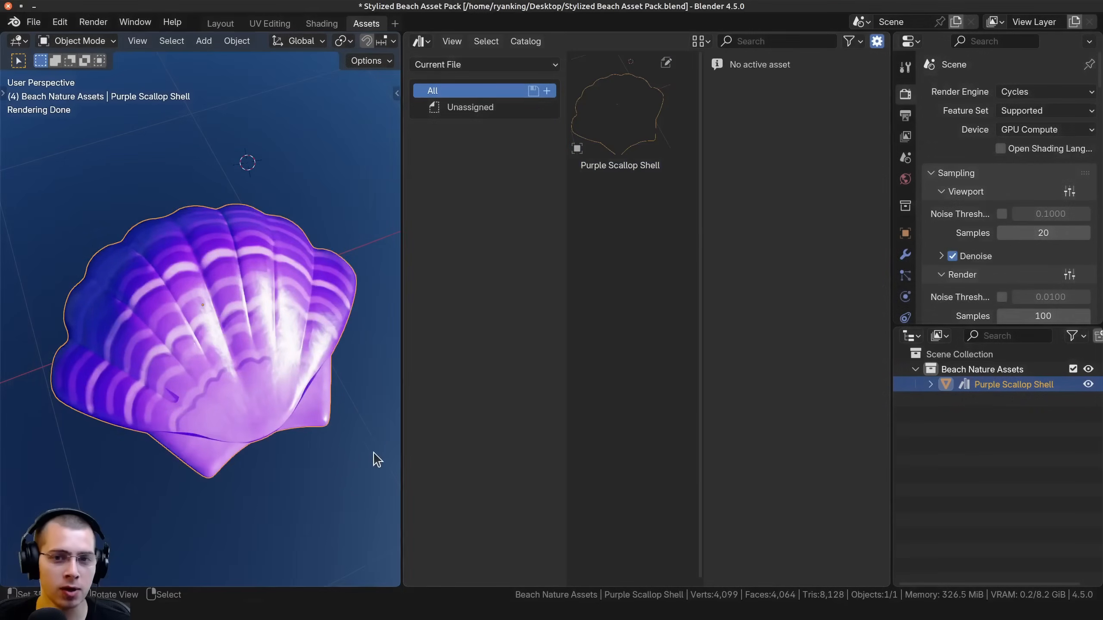
pyautogui.click(619, 105)
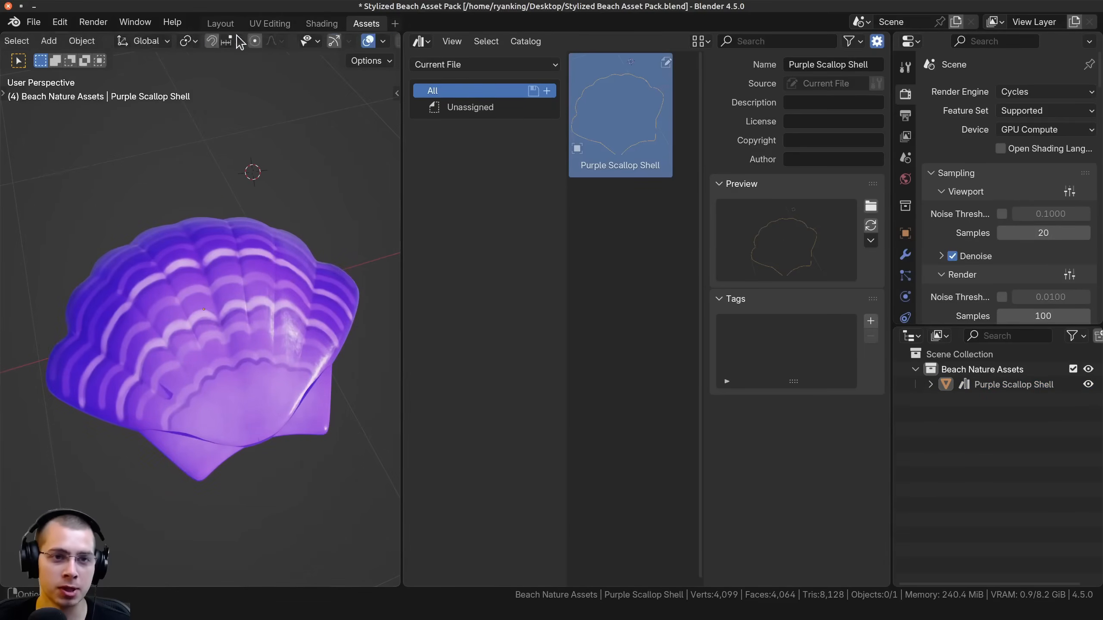
pyautogui.moveTo(276, 41)
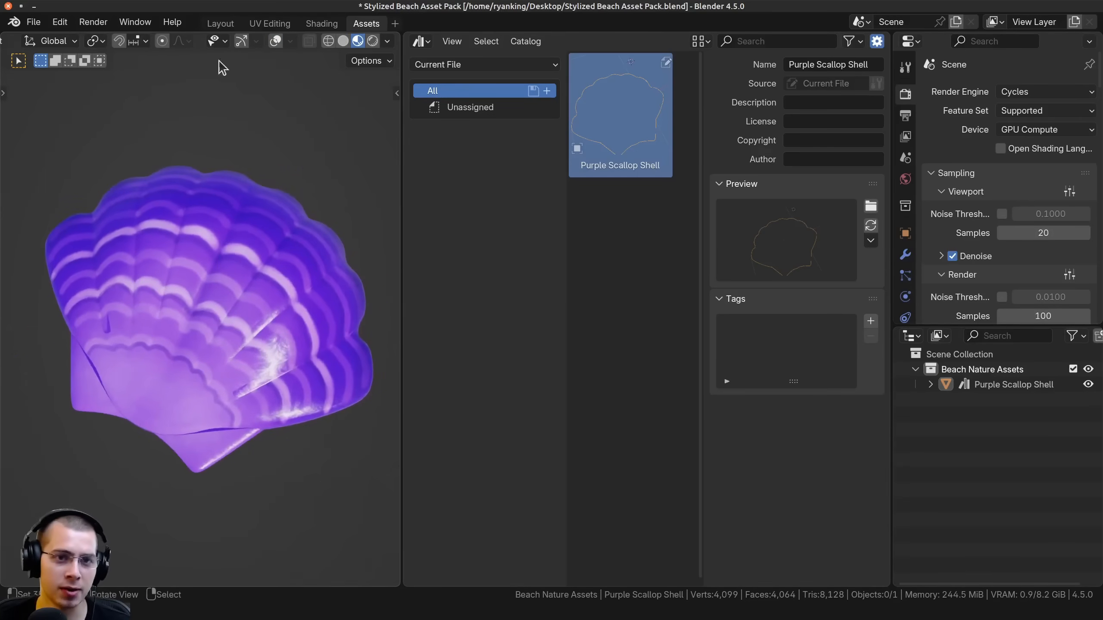
# Step: Enable Scene Lights in Viewport Shading, try Scene World, then leave it off for the studio backdrop
pyautogui.click(386, 41)
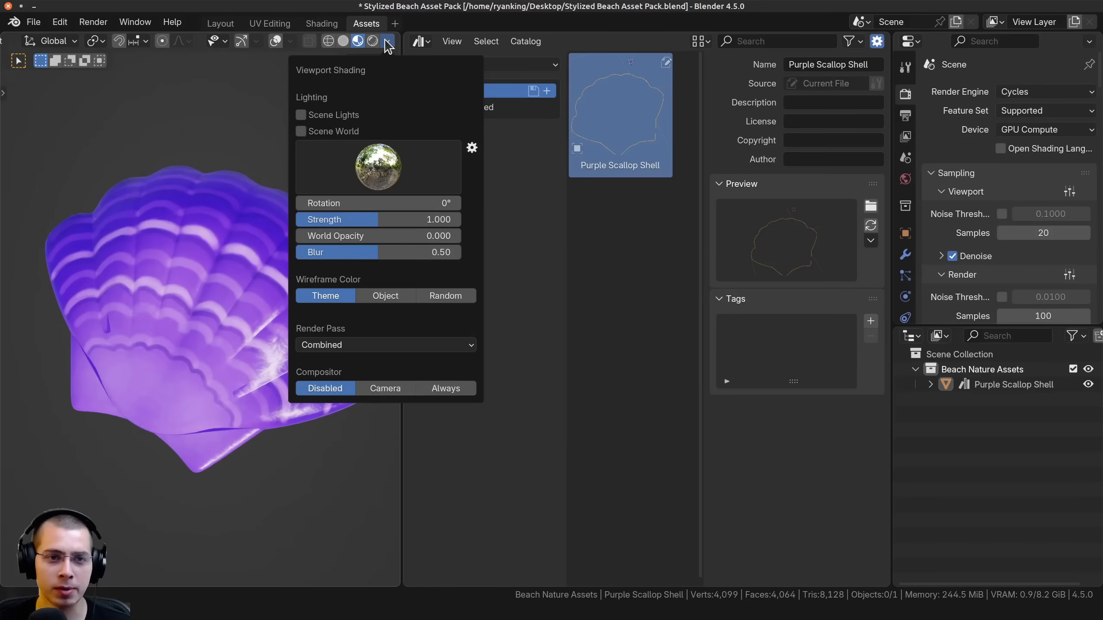
pyautogui.click(300, 115)
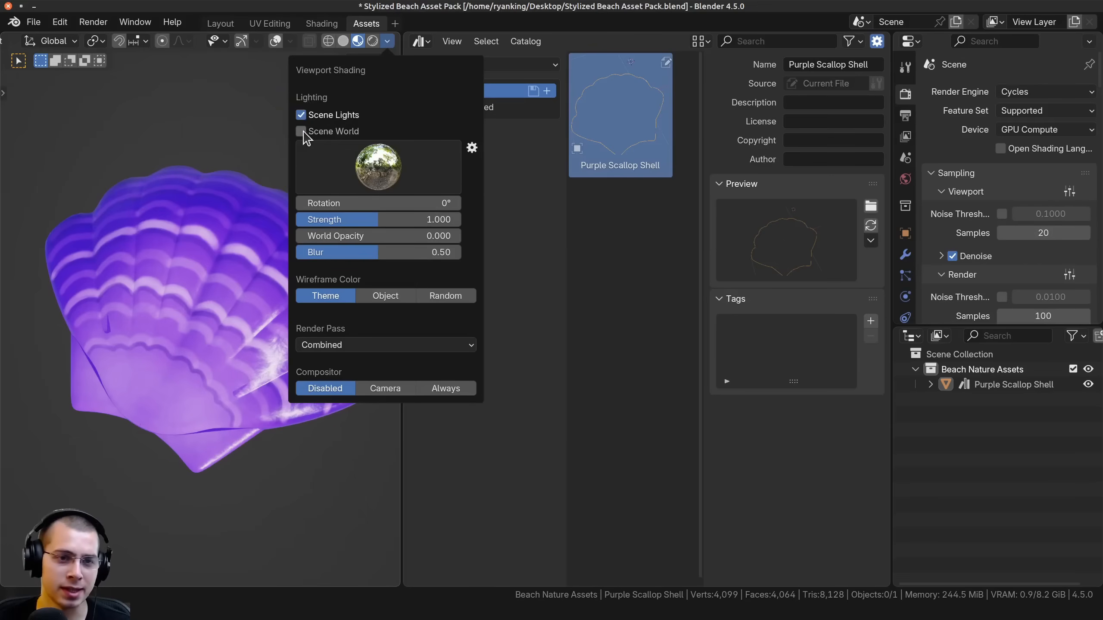
pyautogui.click(300, 132)
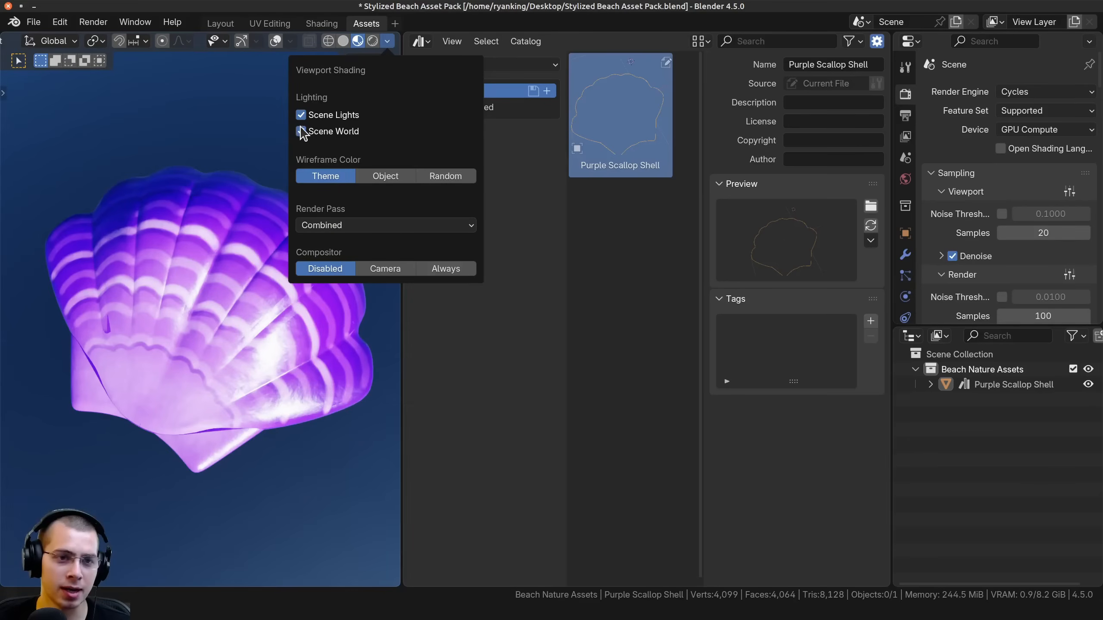
pyautogui.moveTo(300, 132)
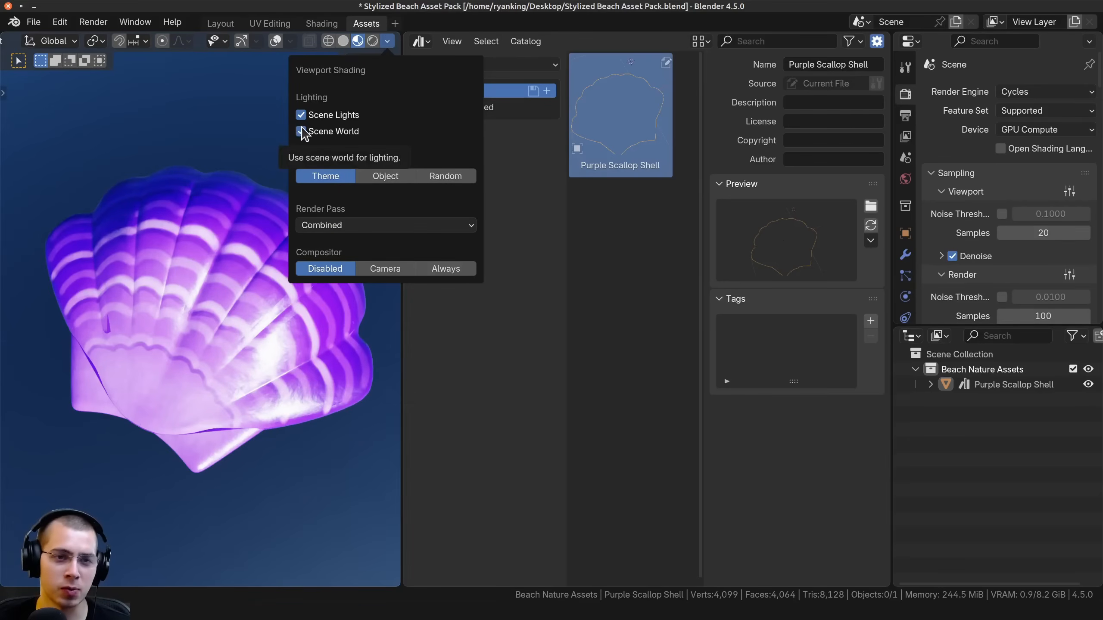
pyautogui.click(301, 131)
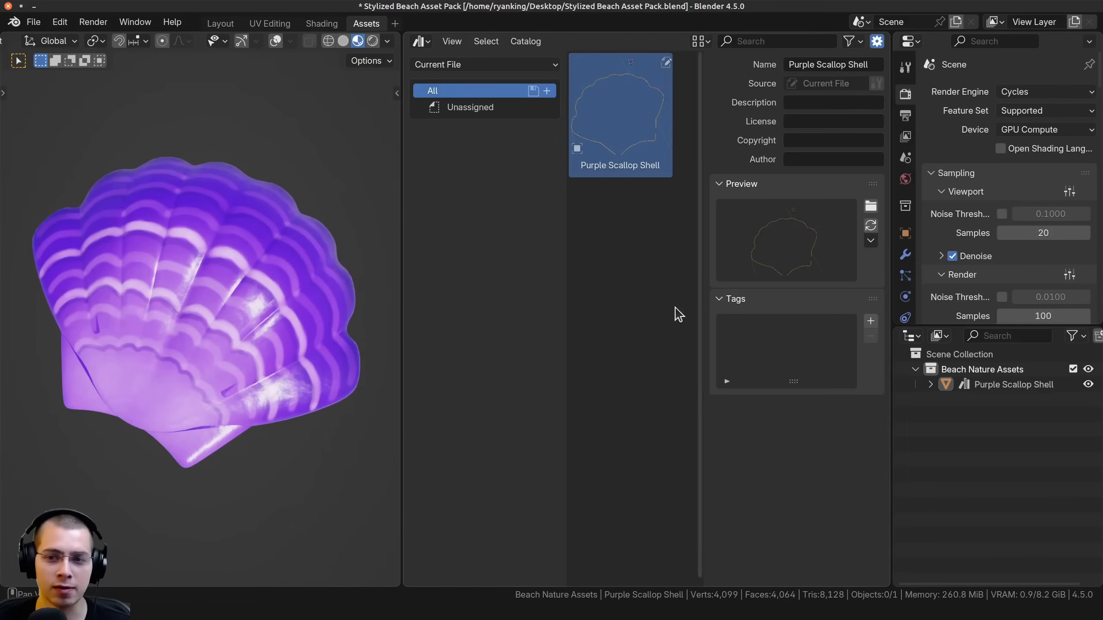
# Step: Capture a screenshot of the purple shell as the asset thumbnail via Capture Screenshot Preview
pyautogui.click(870, 240)
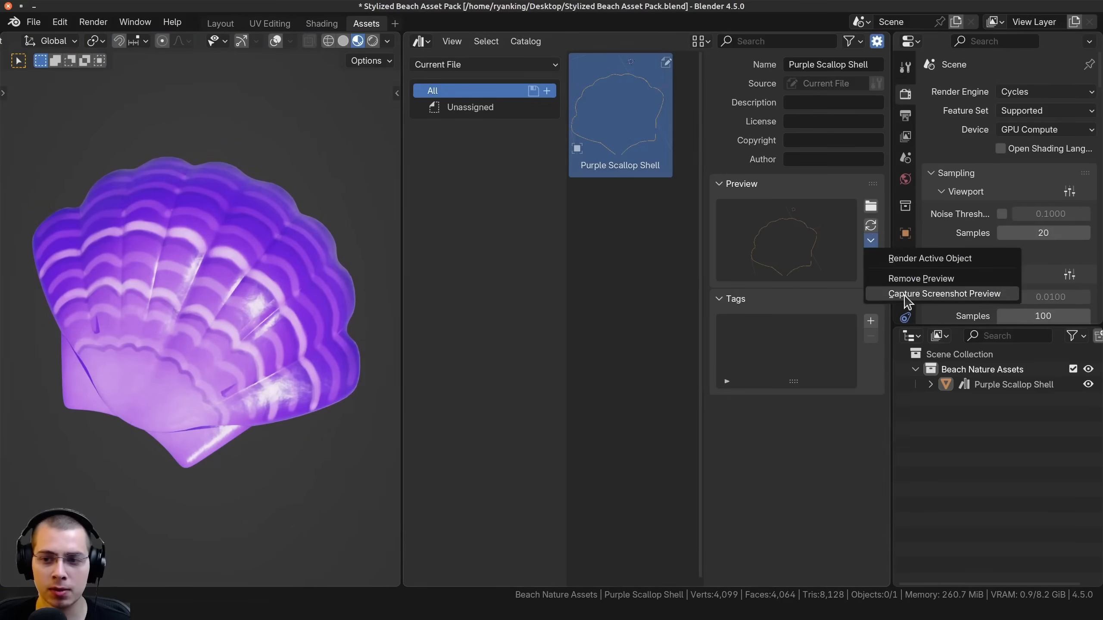
pyautogui.click(945, 293)
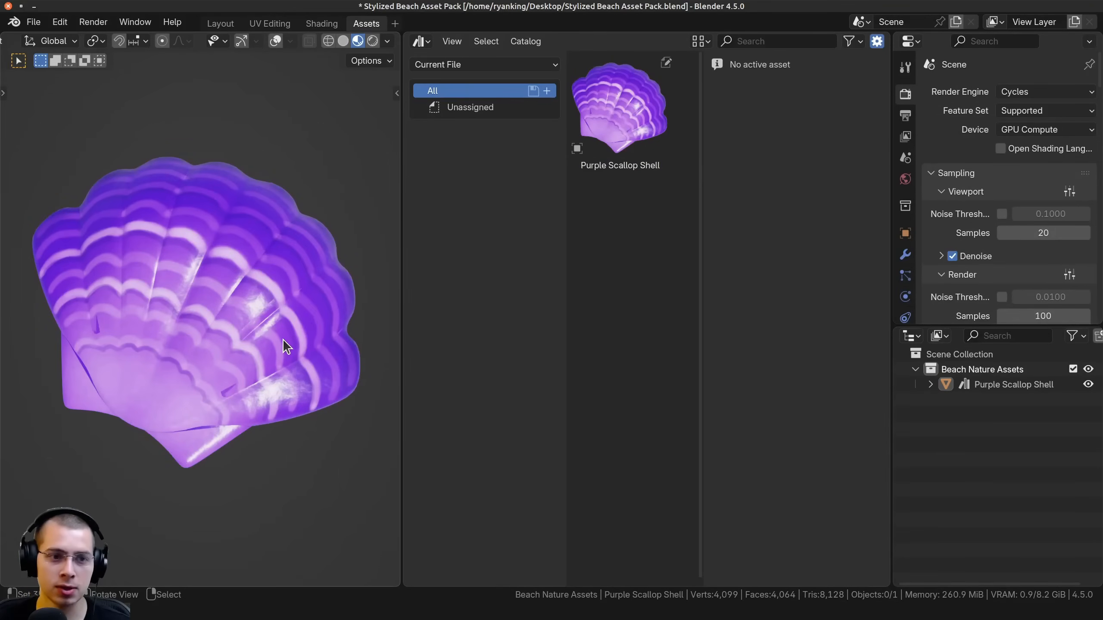
pyautogui.click(618, 105)
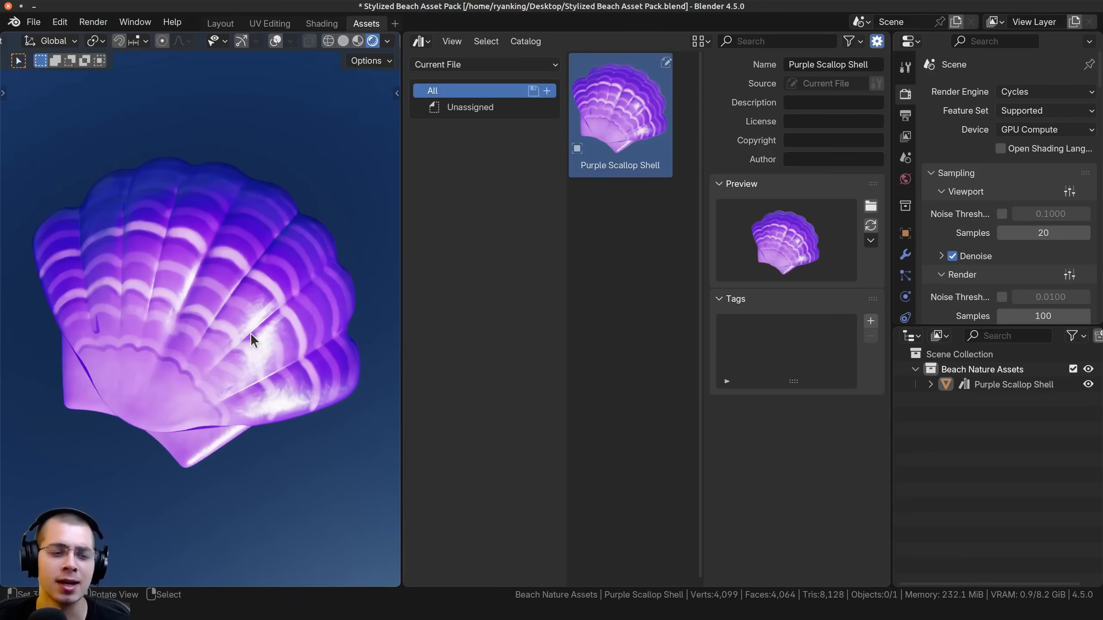
pyautogui.moveTo(270, 266)
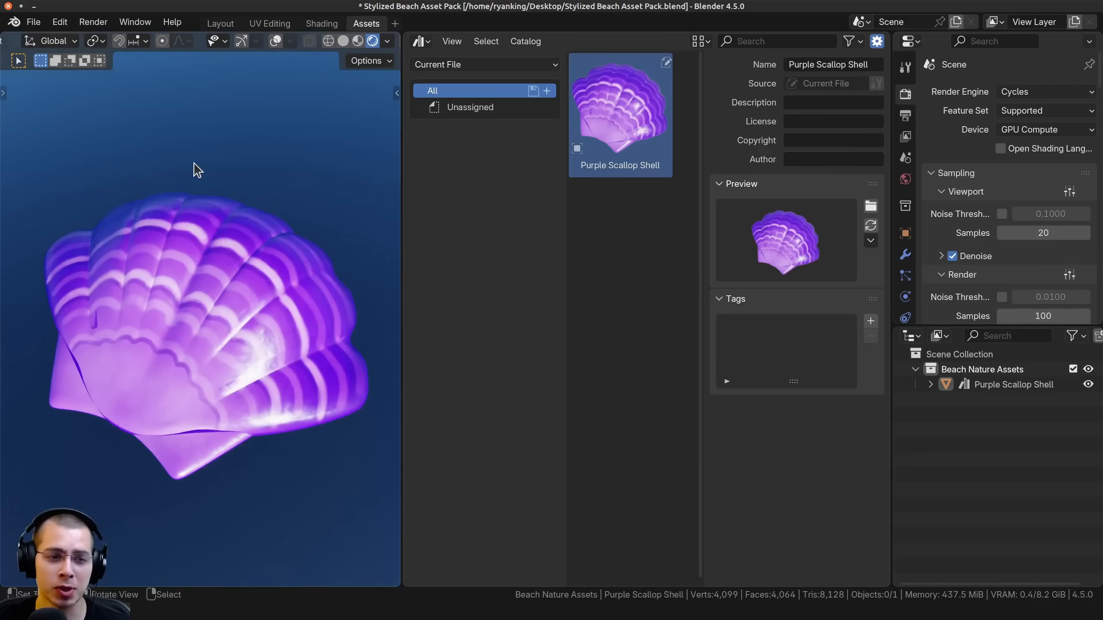
# Step: Select the shell and switch the viewport shading to Rendered
pyautogui.click(1013, 384)
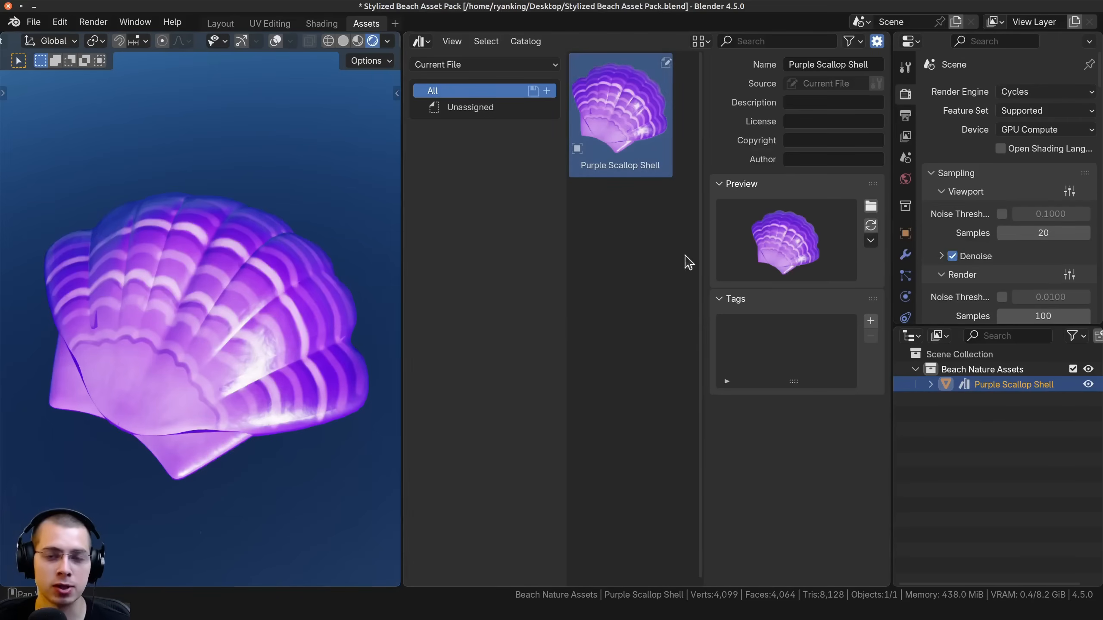
pyautogui.click(1044, 91)
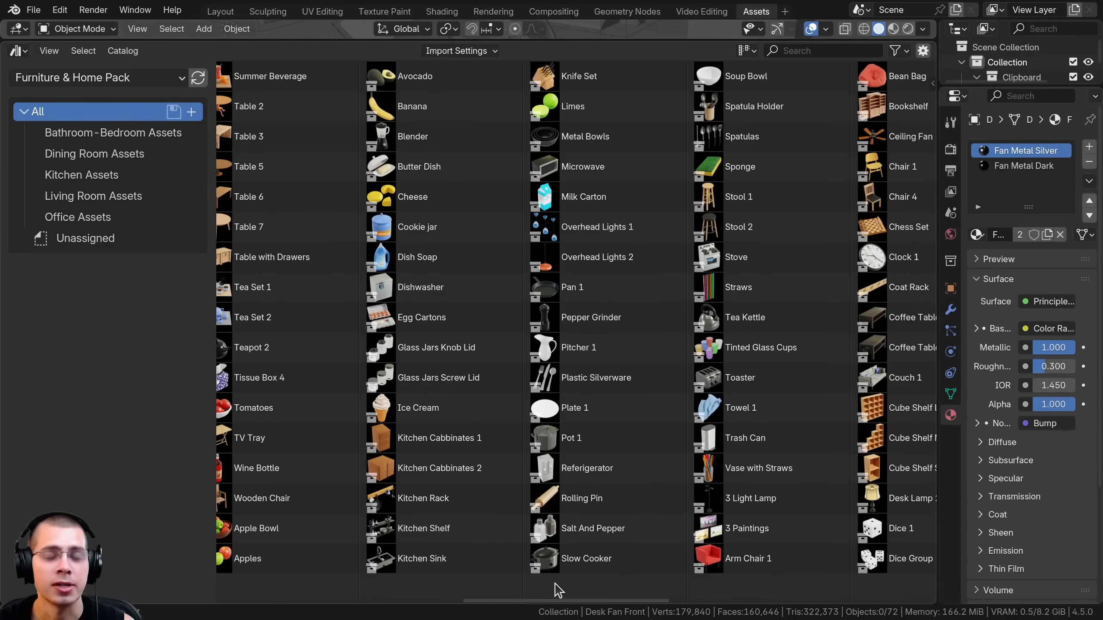
# Step: Scroll through the Furniture & Home Pack asset browser thumbnails
pyautogui.hscroll(3)
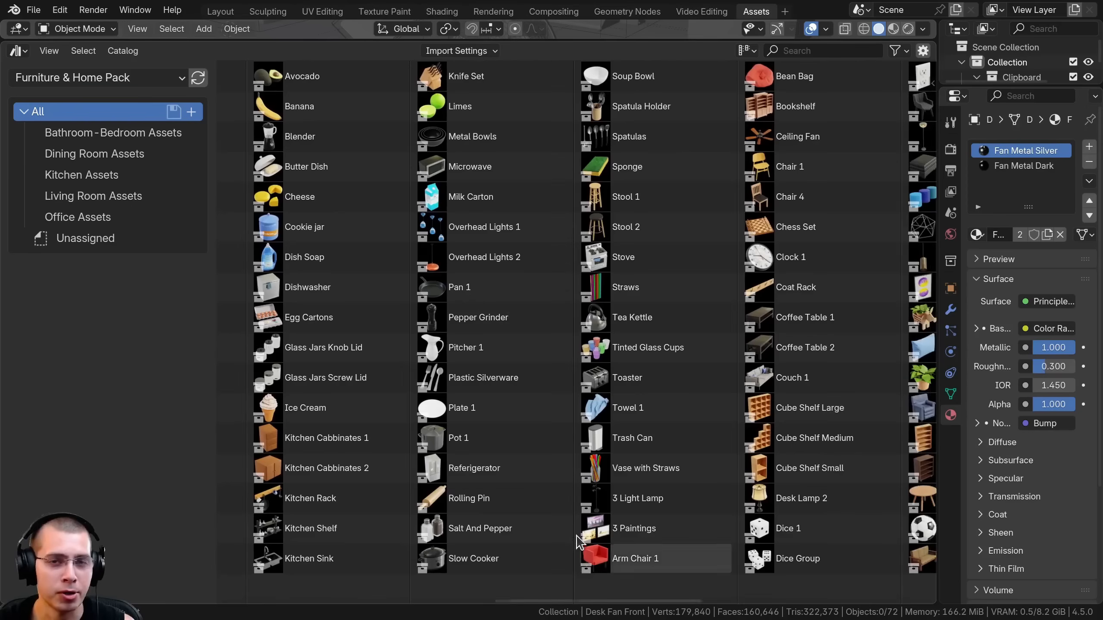